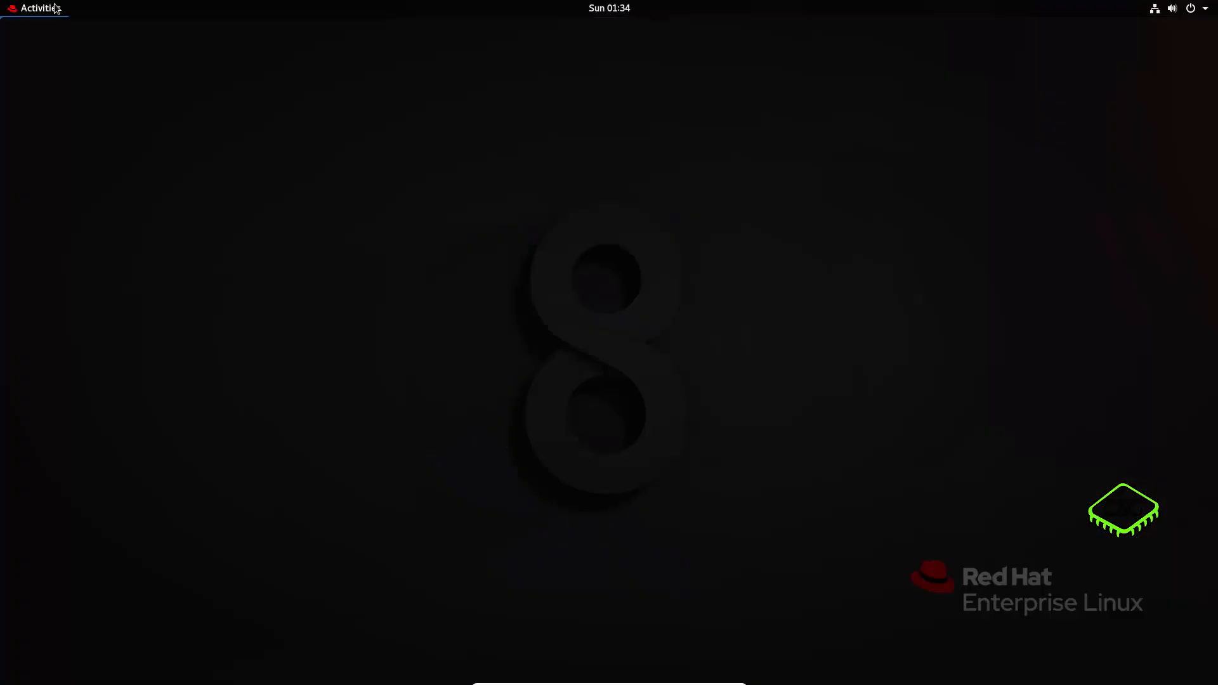
# - Launch a Terminal window from the Activities dash
pyautogui.click(36, 8)
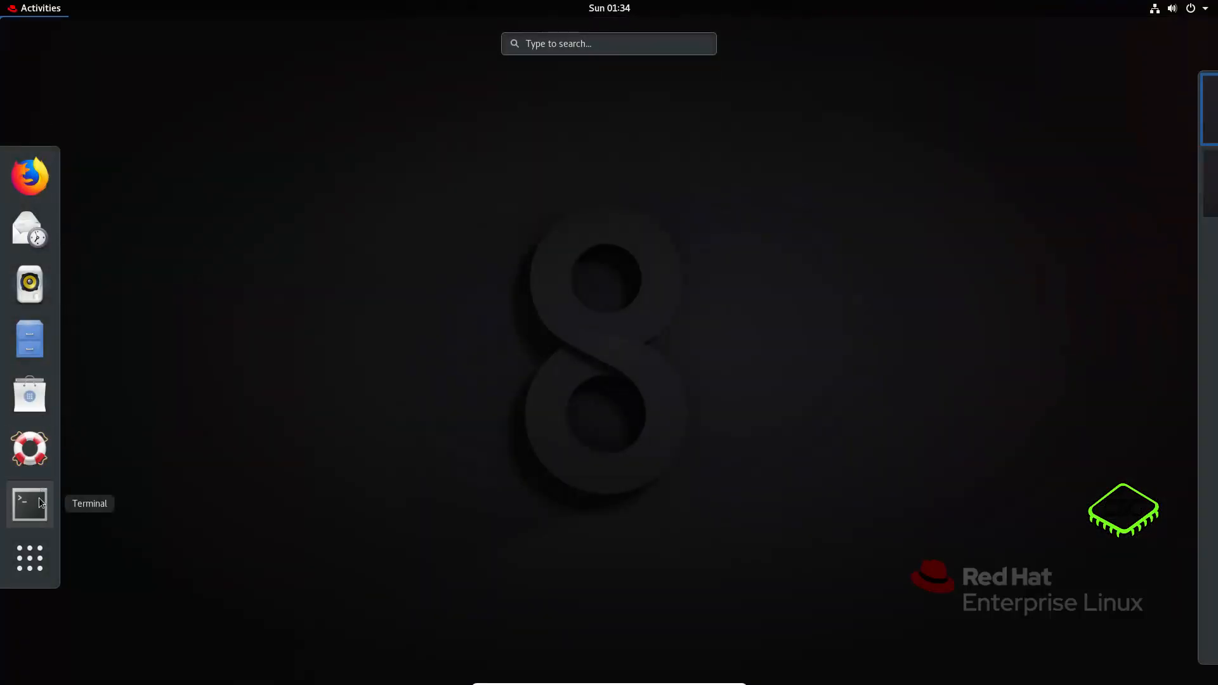
pyautogui.click(29, 502)
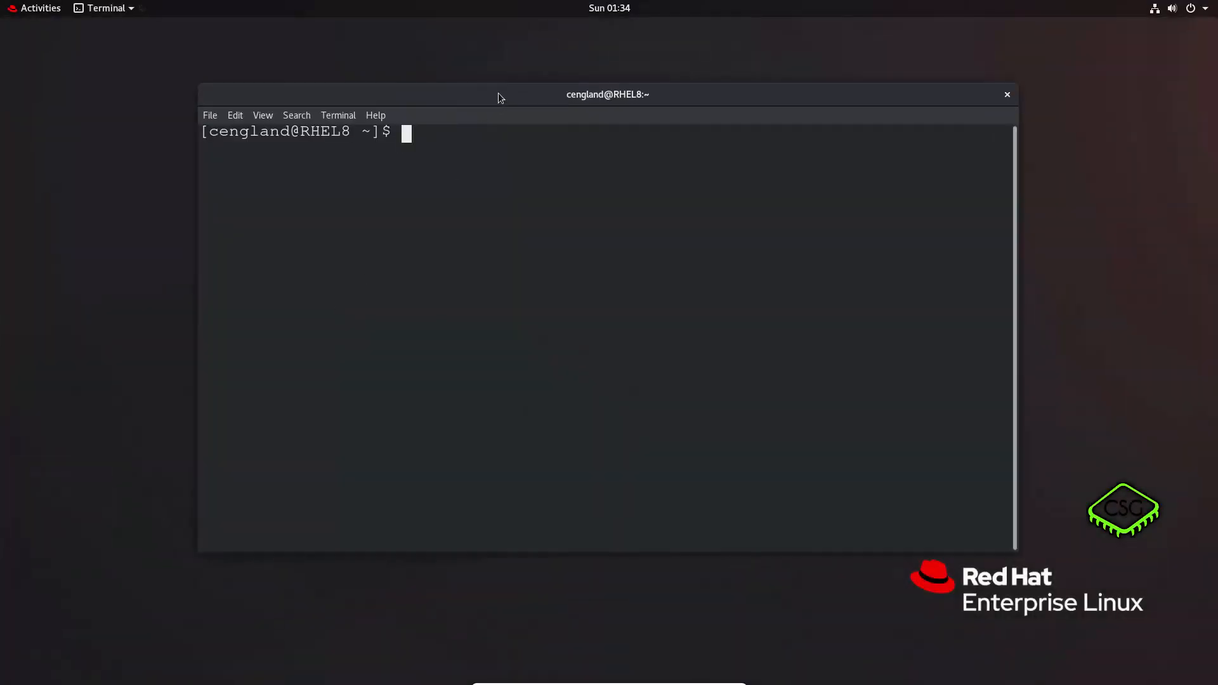
# - Maximize the terminal and run runlevel, which reports 5; begin a sudo command
pyautogui.doubleClick(610, 94)
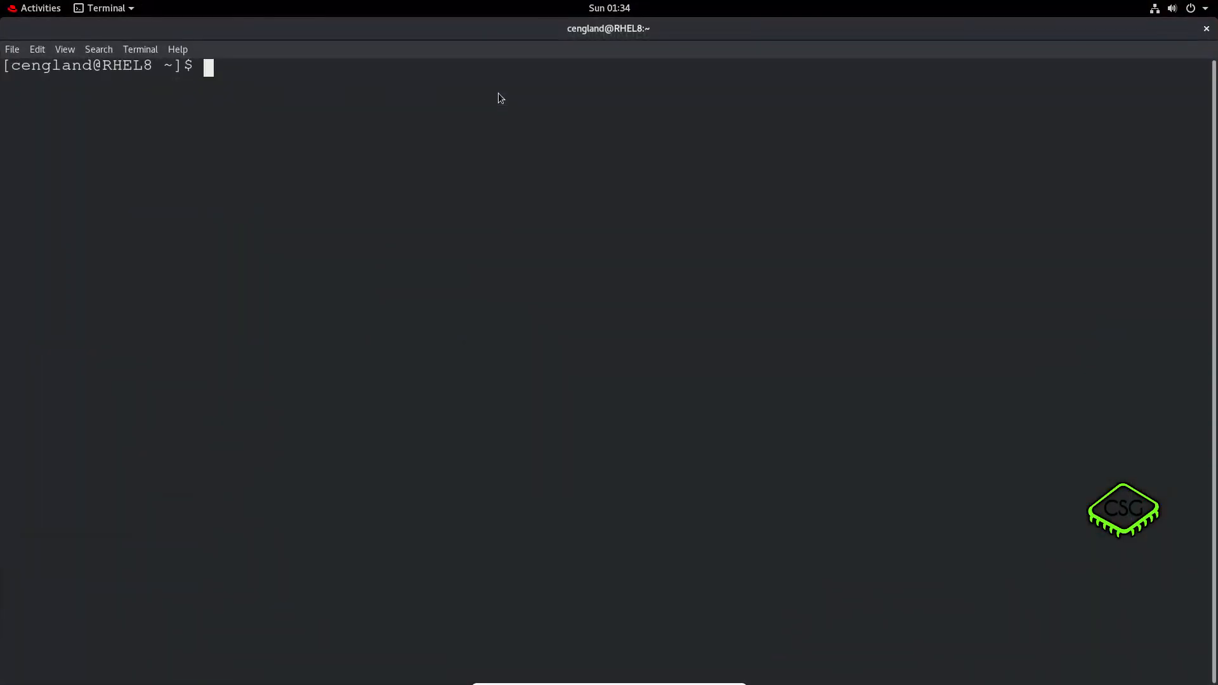
pyautogui.write('runlevel')
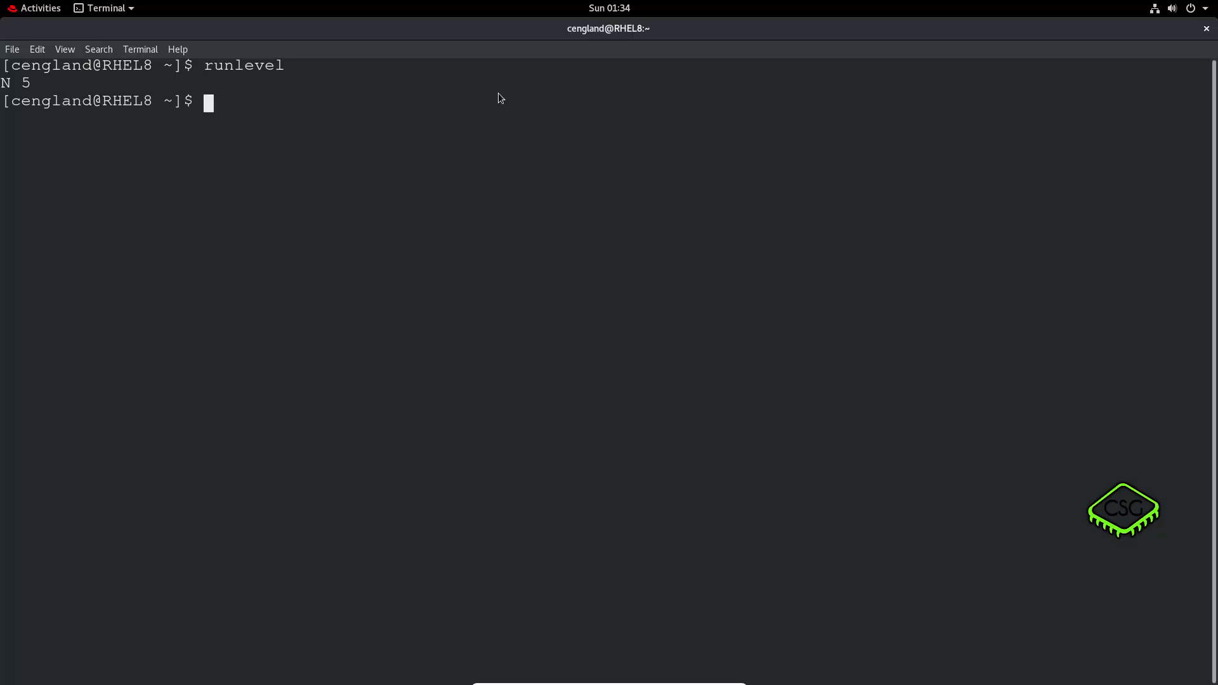
pyautogui.write('init')
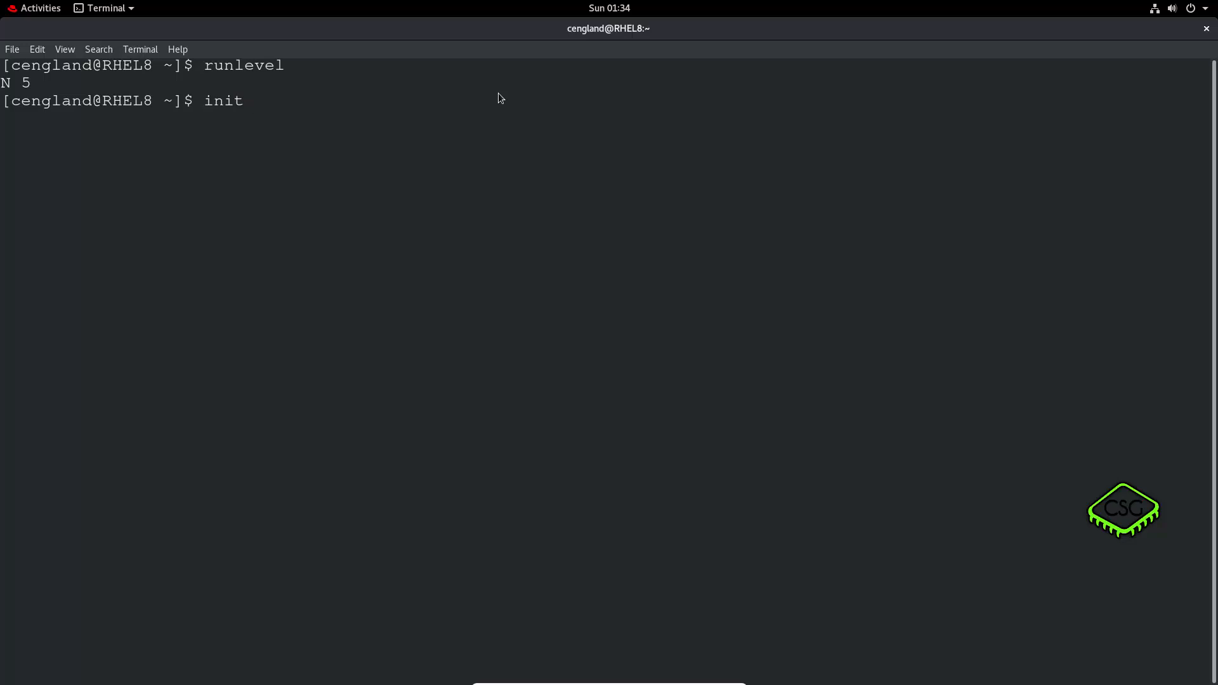
pyautogui.write('" "')
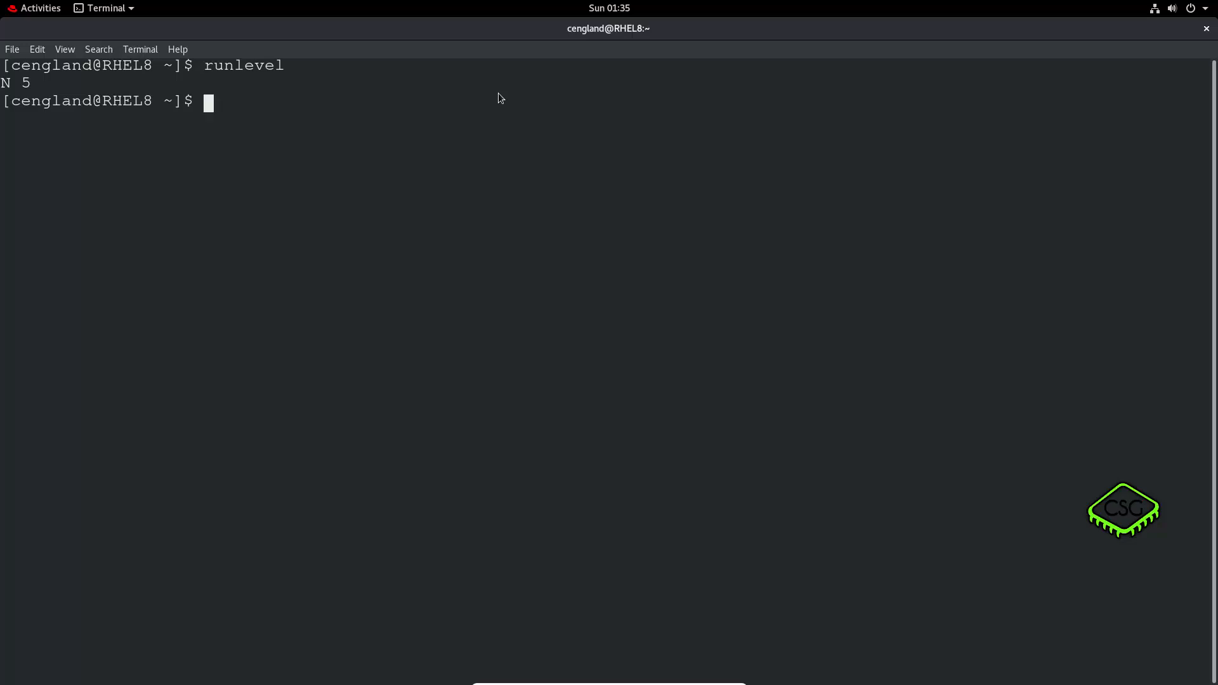
pyautogui.write('sudo user')
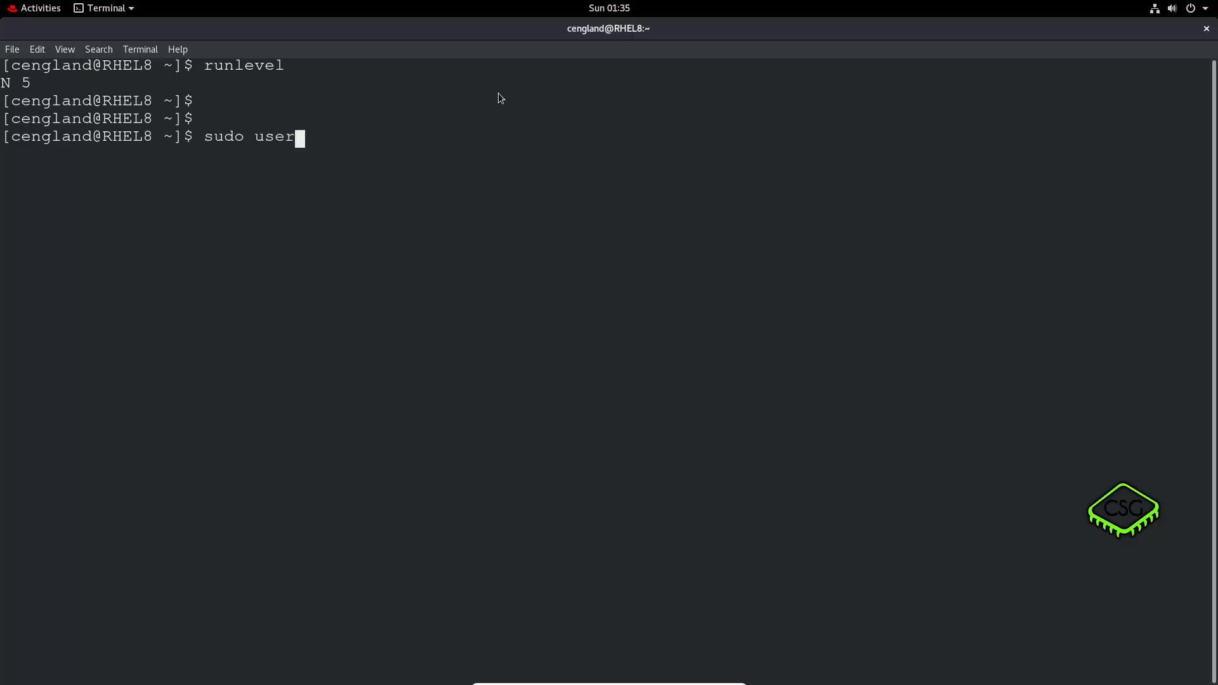
# - Create the account user1 with sudo useradd user1
pyautogui.write('add')
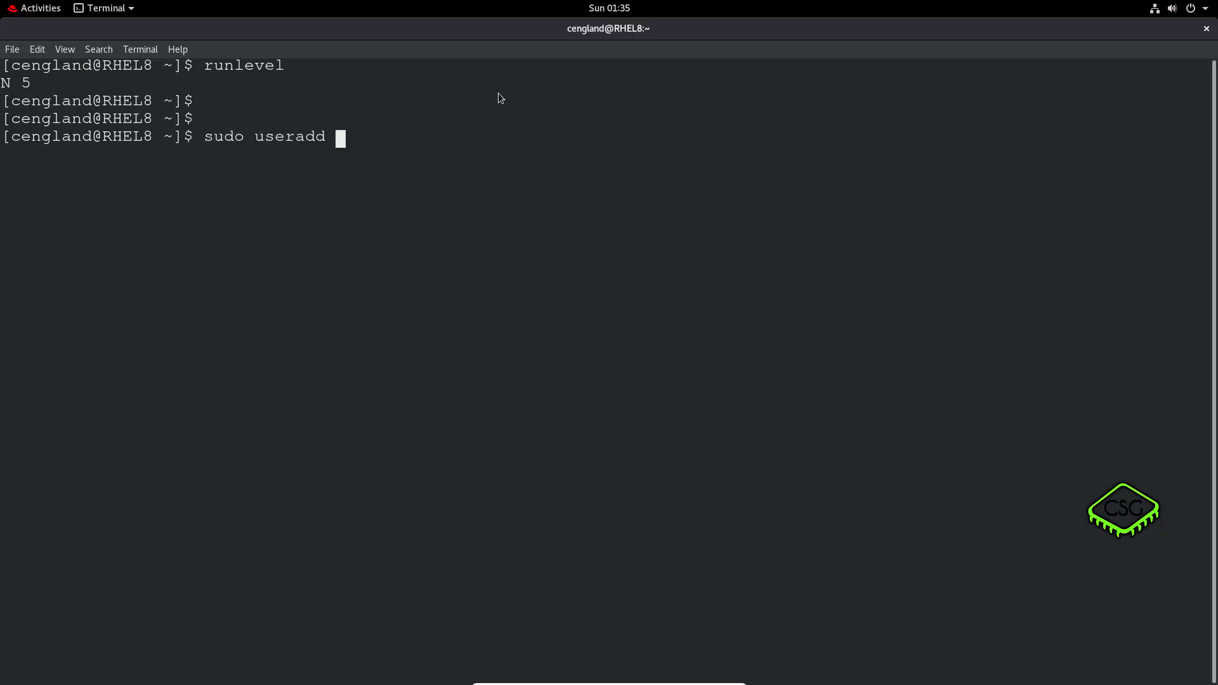
pyautogui.write('user1')
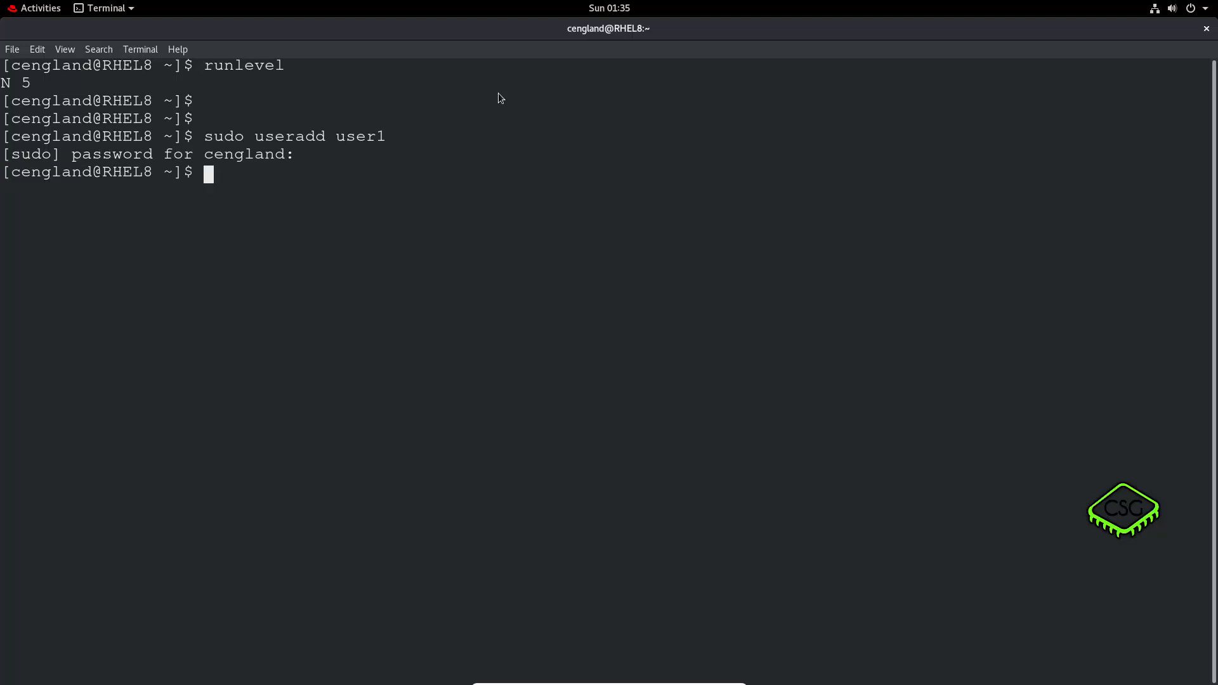
pyautogui.press('Return')
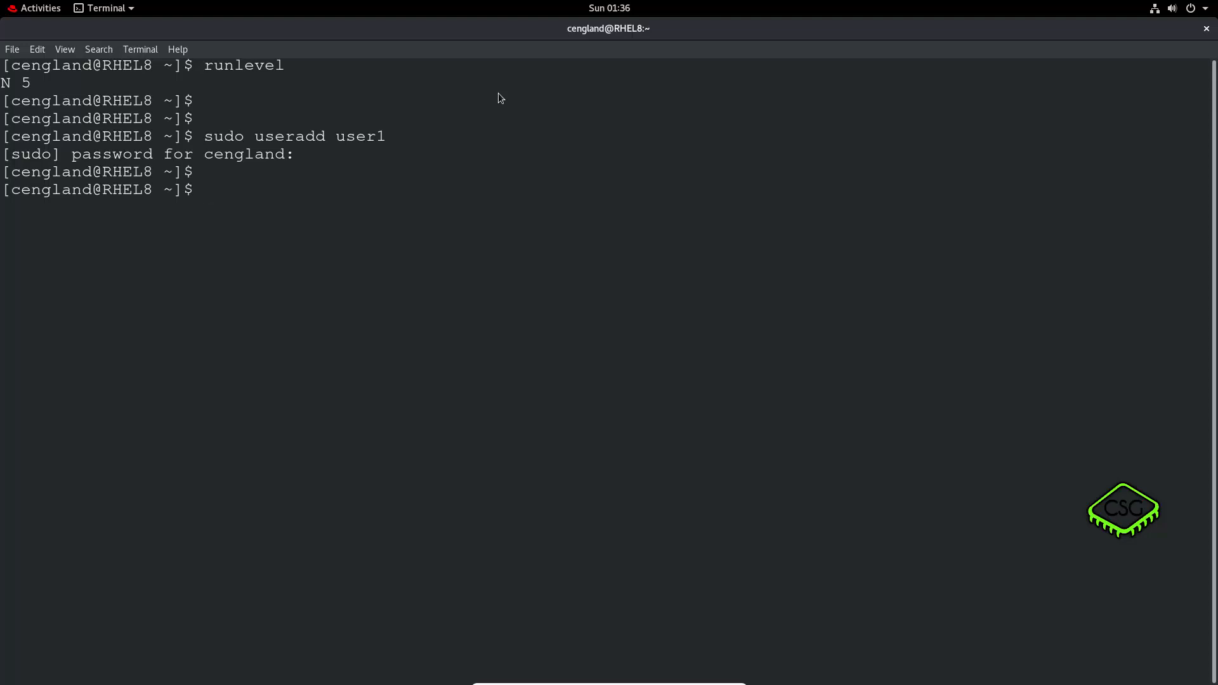
# - Attempt su user1 and submit a password at its prompt
pyautogui.write('su')
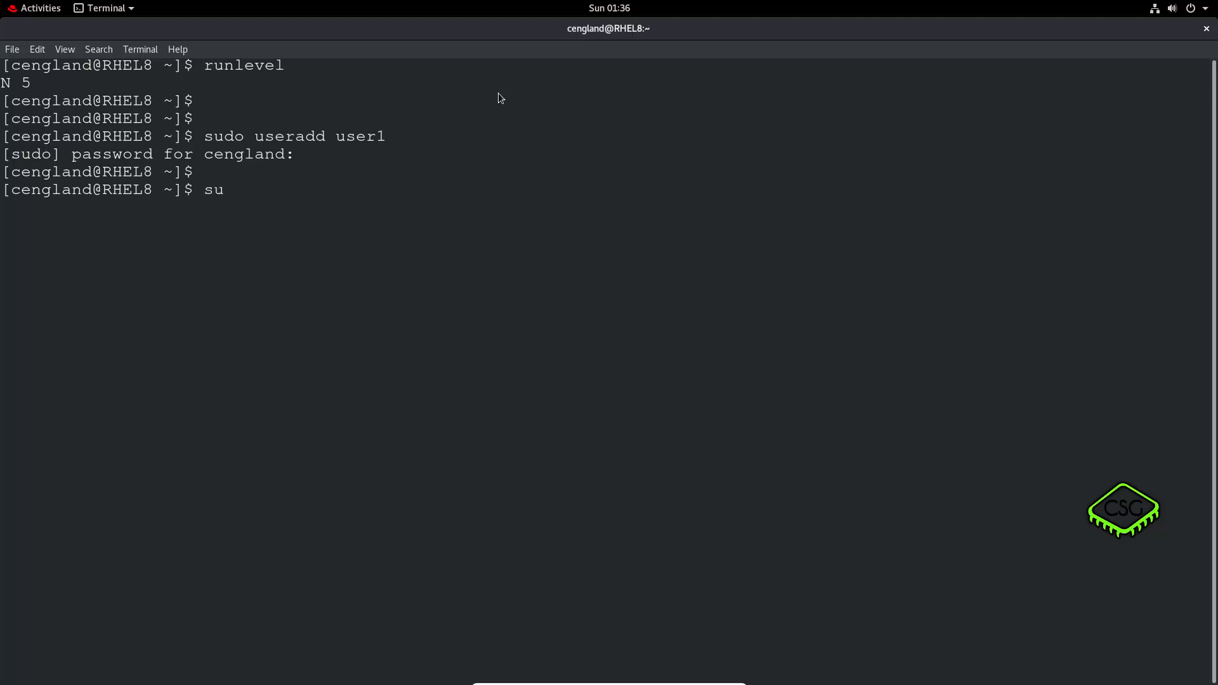
pyautogui.write('user1')
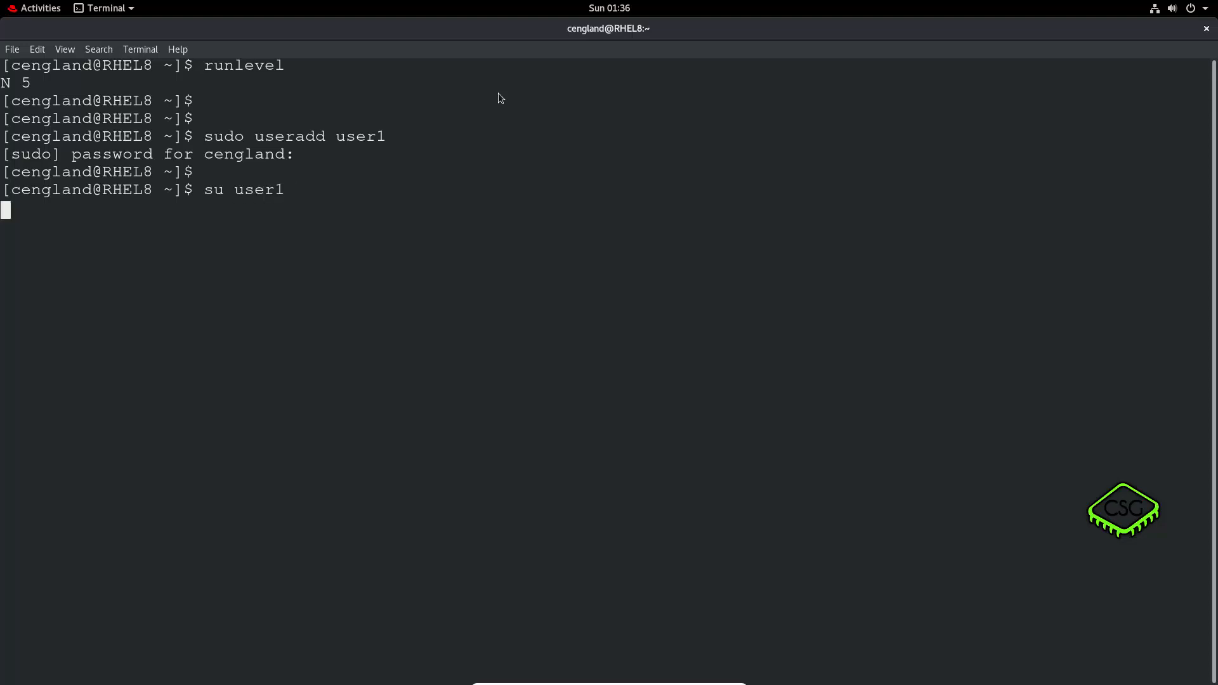
pyautogui.press('Return')
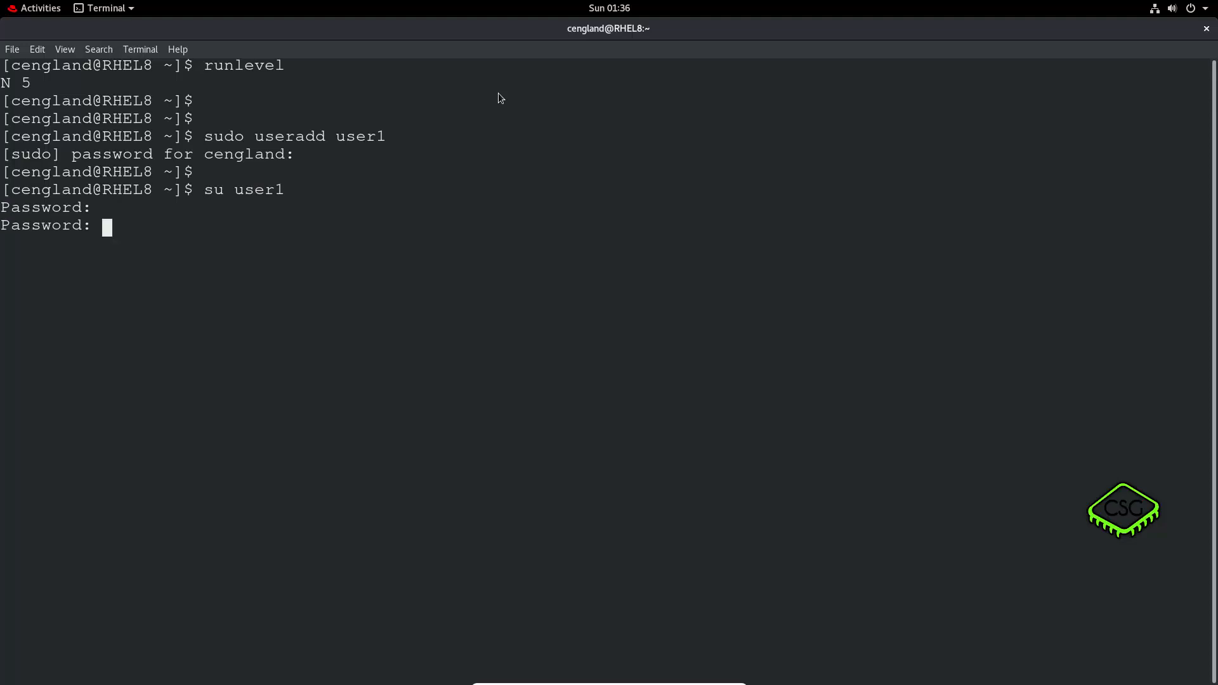
# - Set user1's password with sudo passwd user1, then run su user1 again
pyautogui.press('Return')
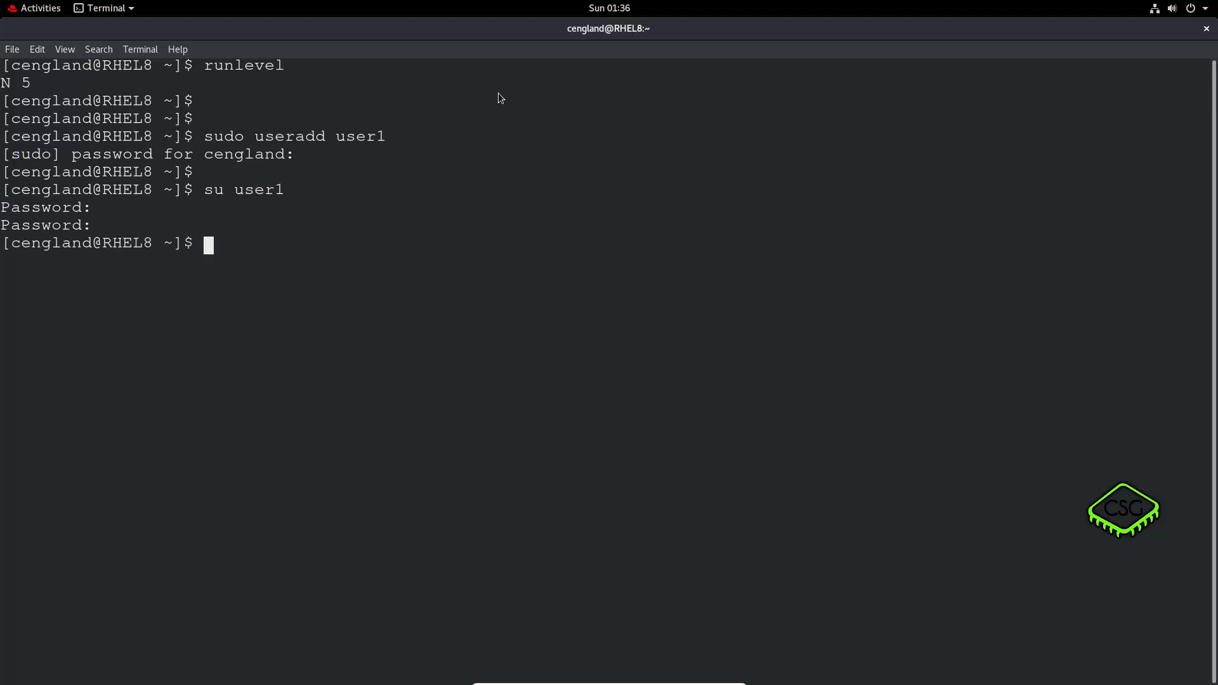
pyautogui.write('pa')
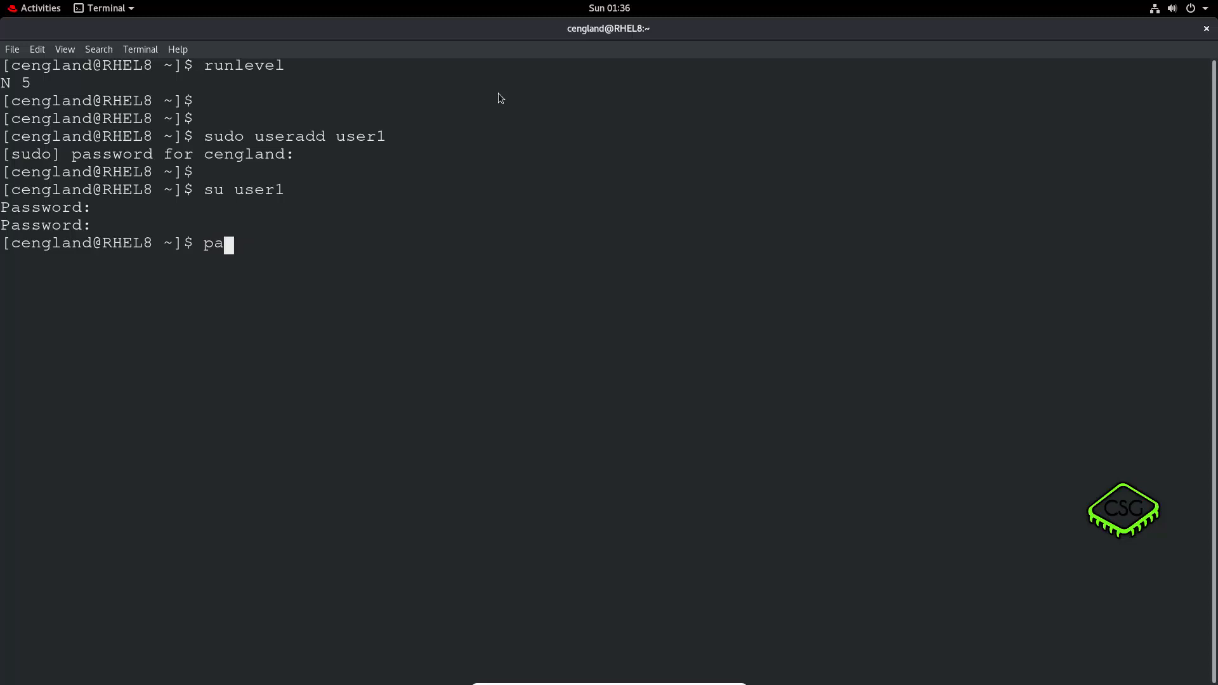
pyautogui.write('sudo')
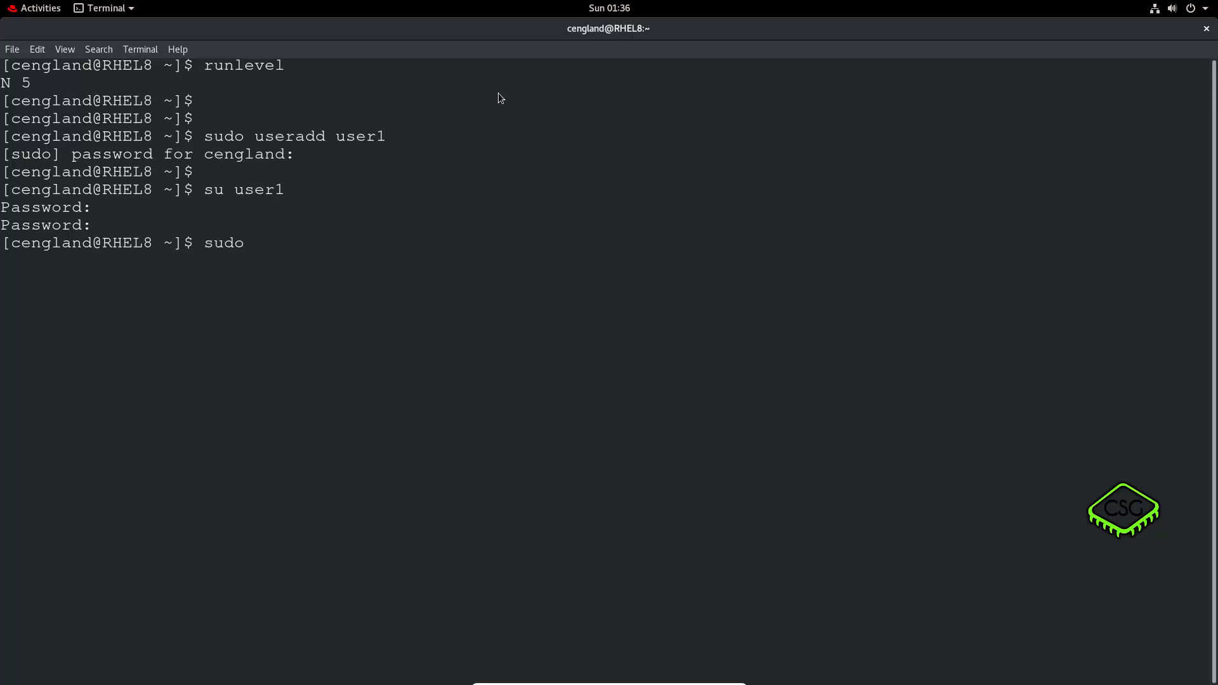
pyautogui.write('passwd')
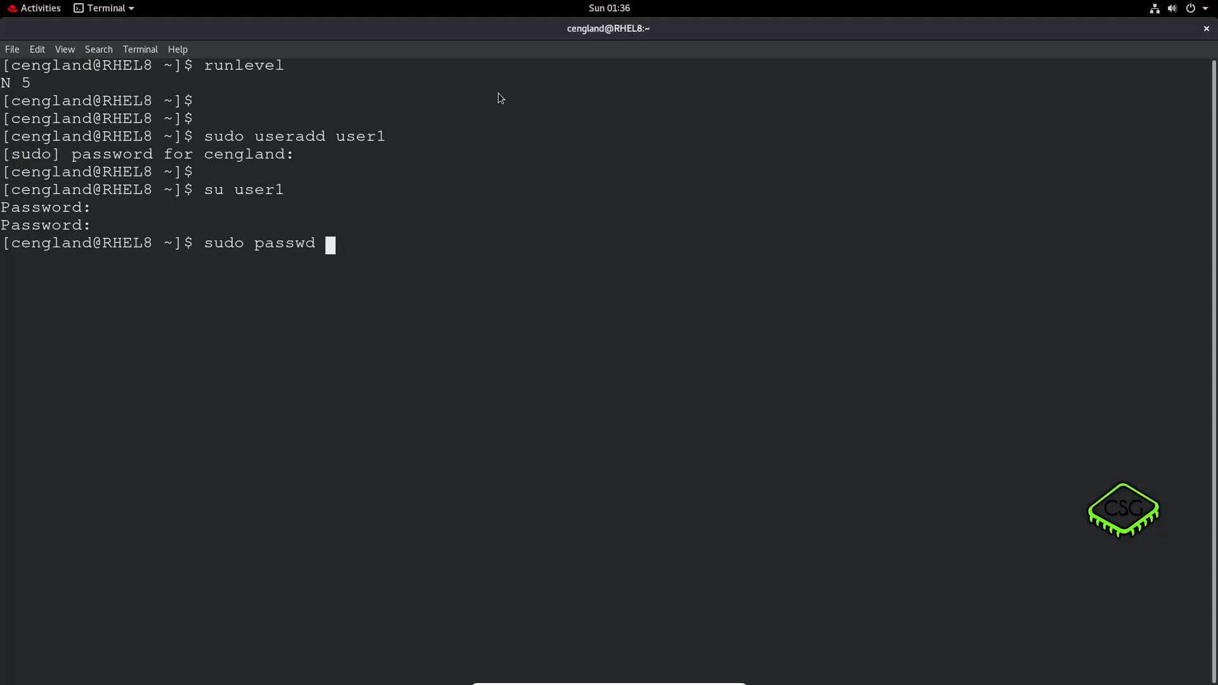
pyautogui.write('user1')
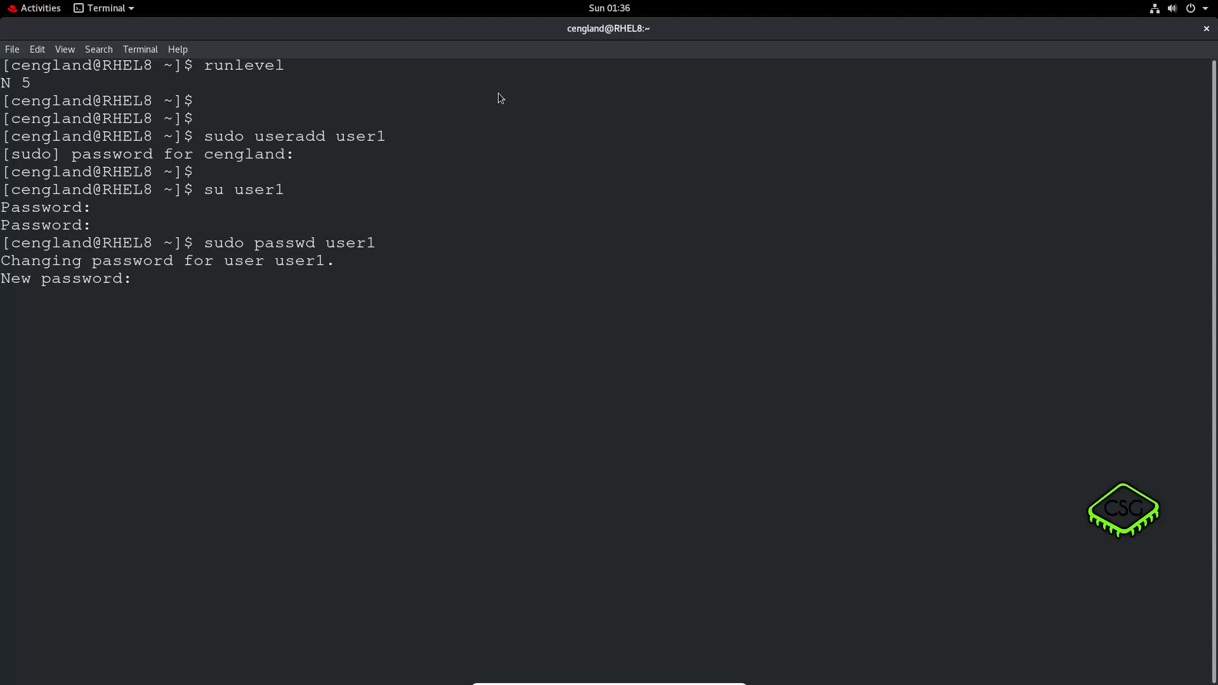
pyautogui.press('Enter')
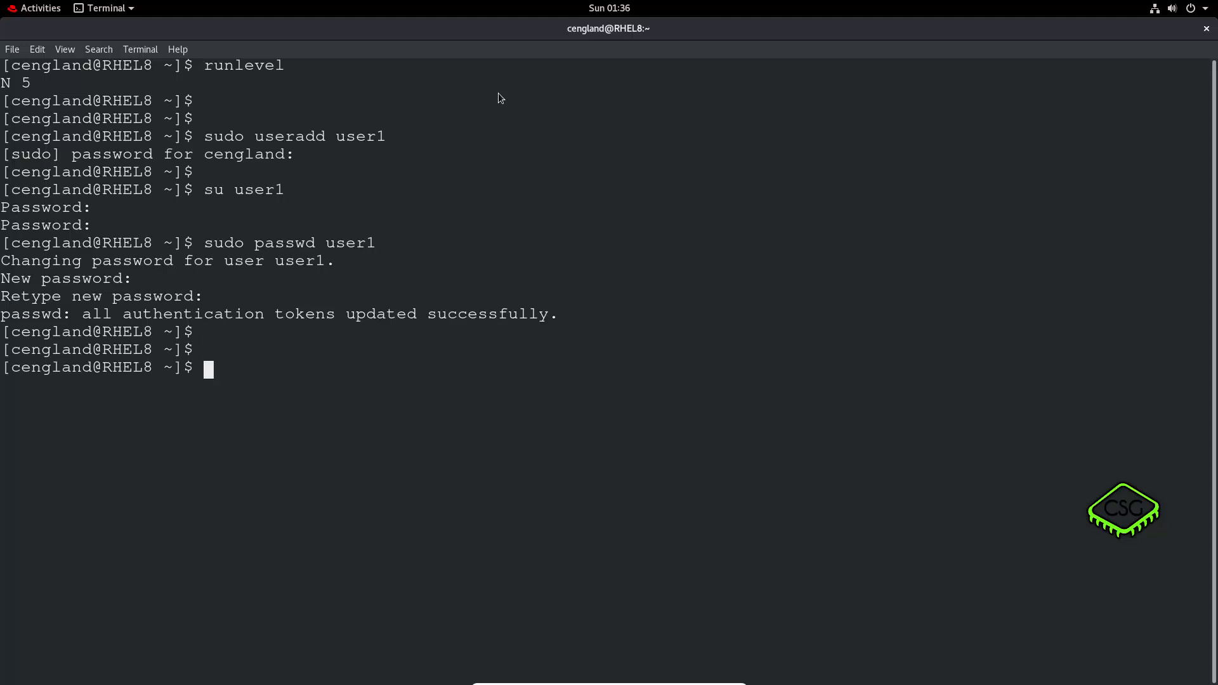
pyautogui.write('su user1')
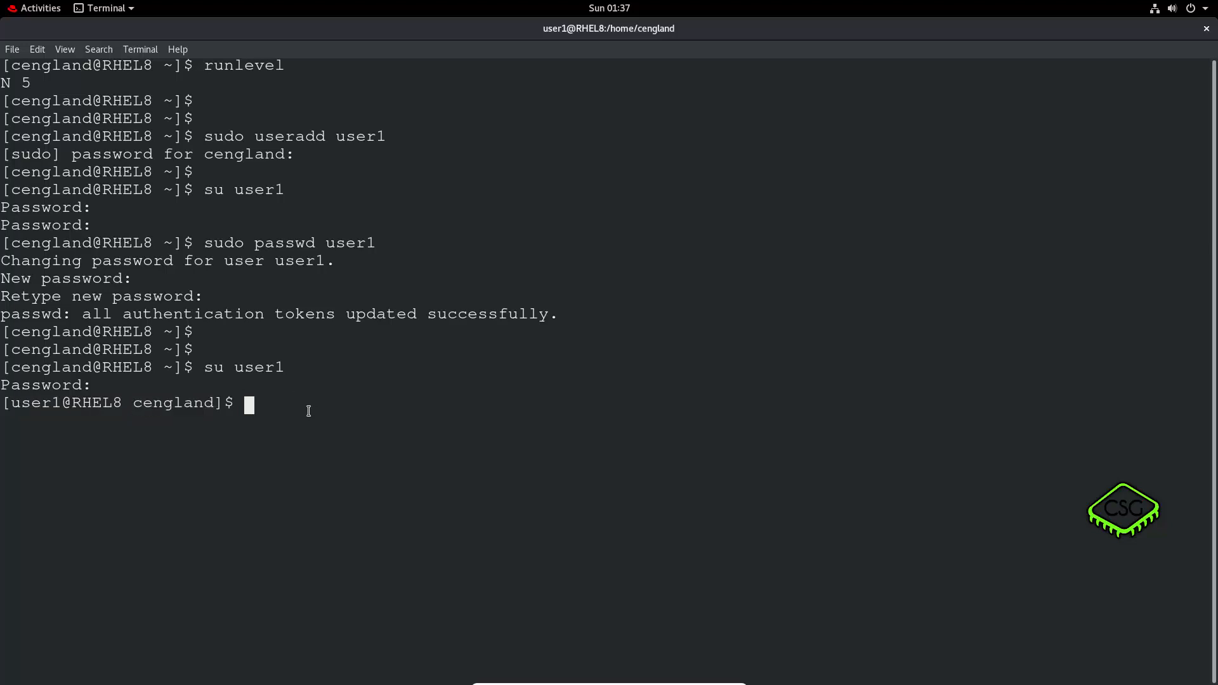
# - Confirm the identity is user1 with whoami, then exit back to cengland's prompt
pyautogui.write('who')
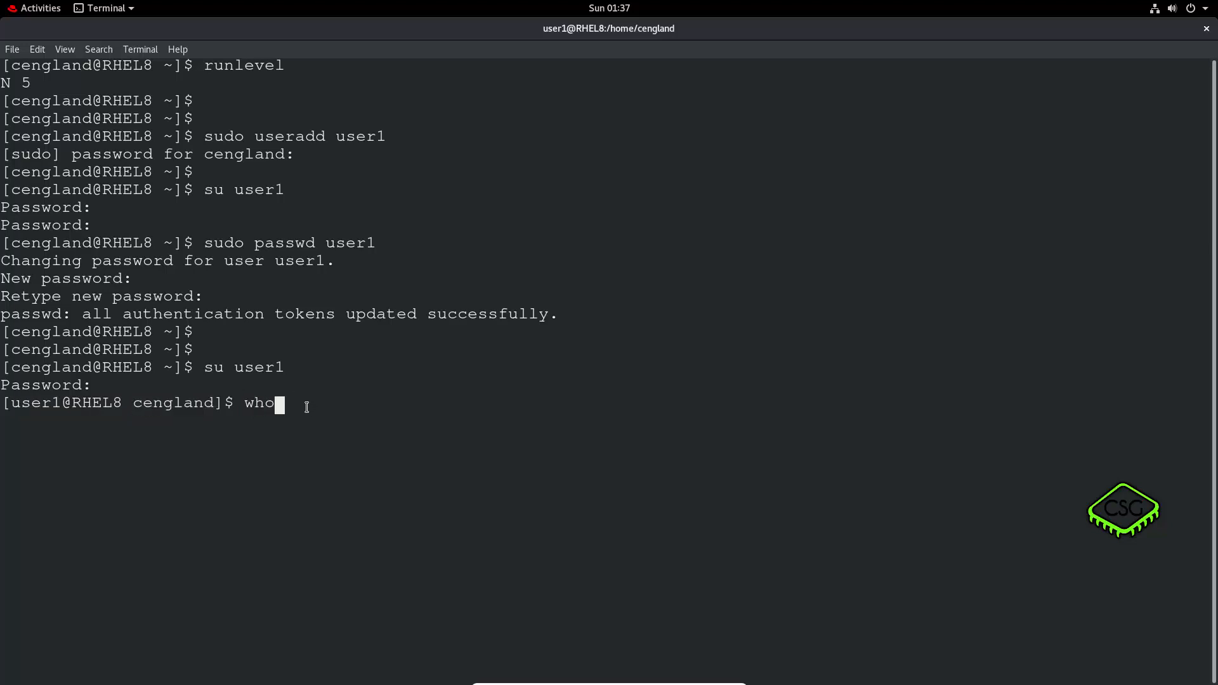
pyautogui.press('Return')
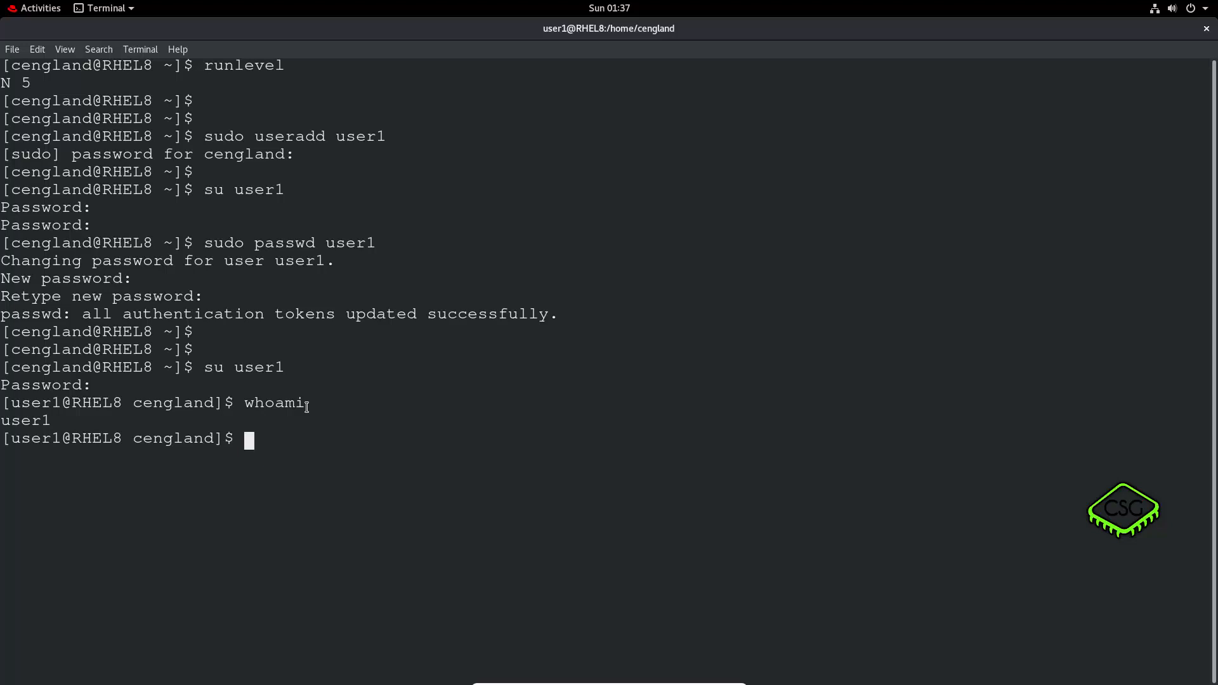
pyautogui.write('exit')
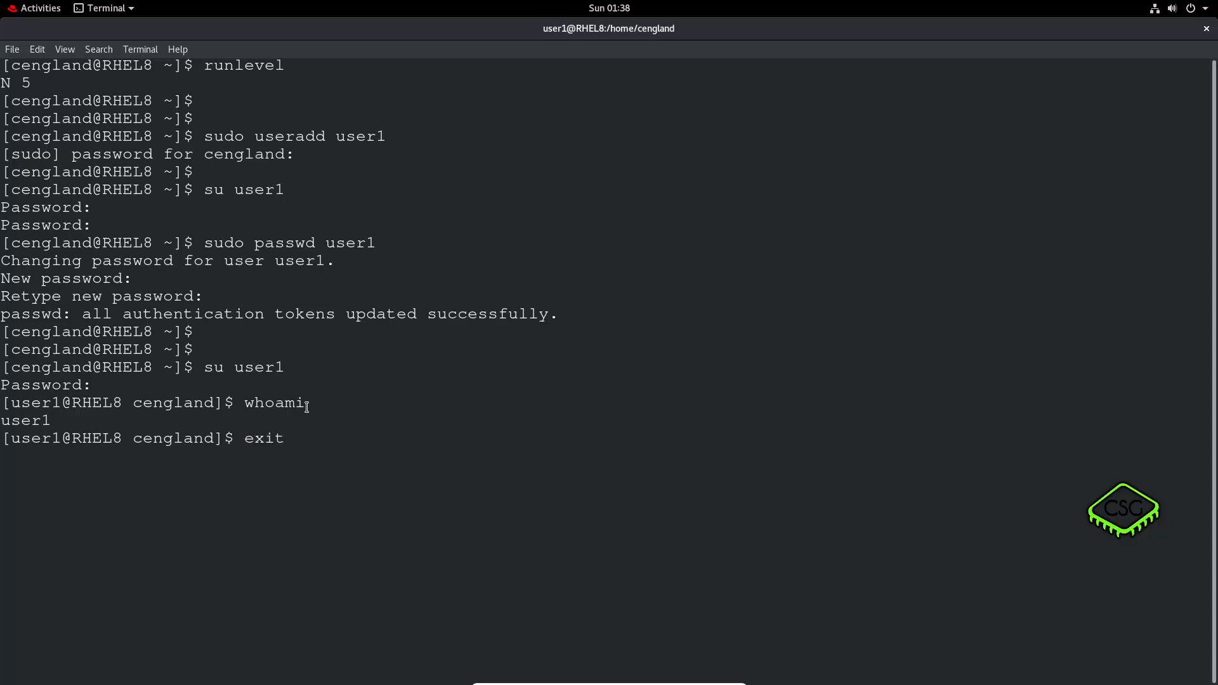
pyautogui.press('Return')
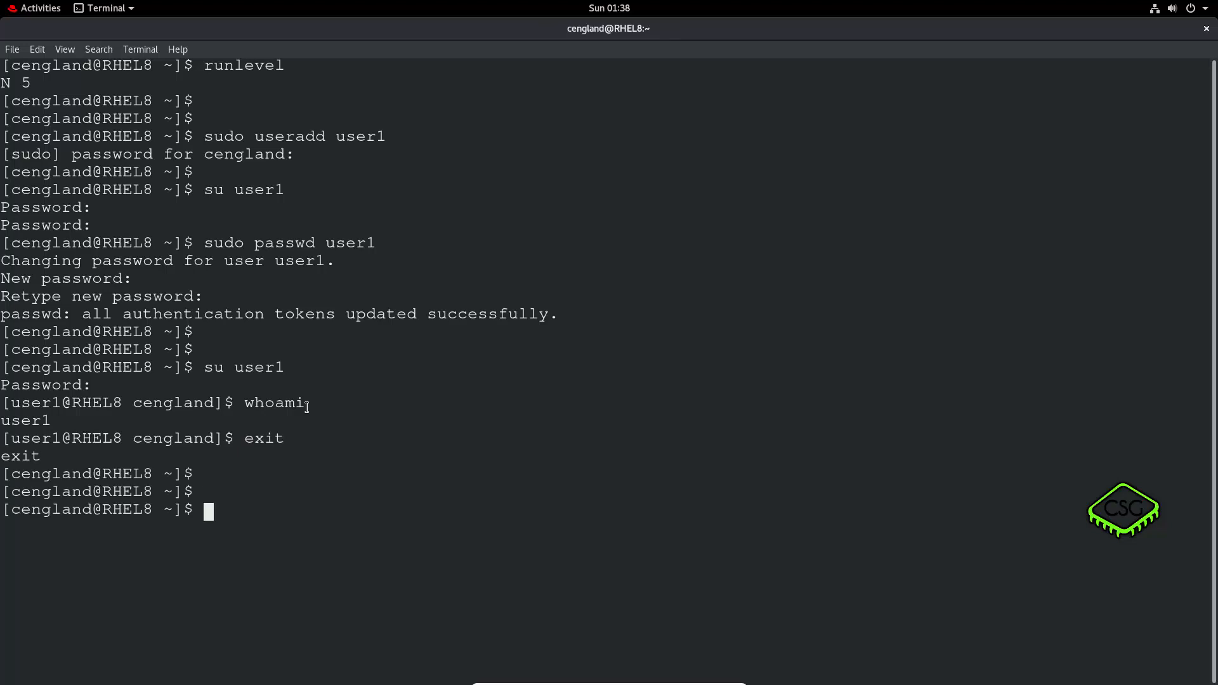
# - Open a login shell as user1 landing in /home/user1, then exit the session
pyautogui.write('su user1')
pyautogui.write('pwd')
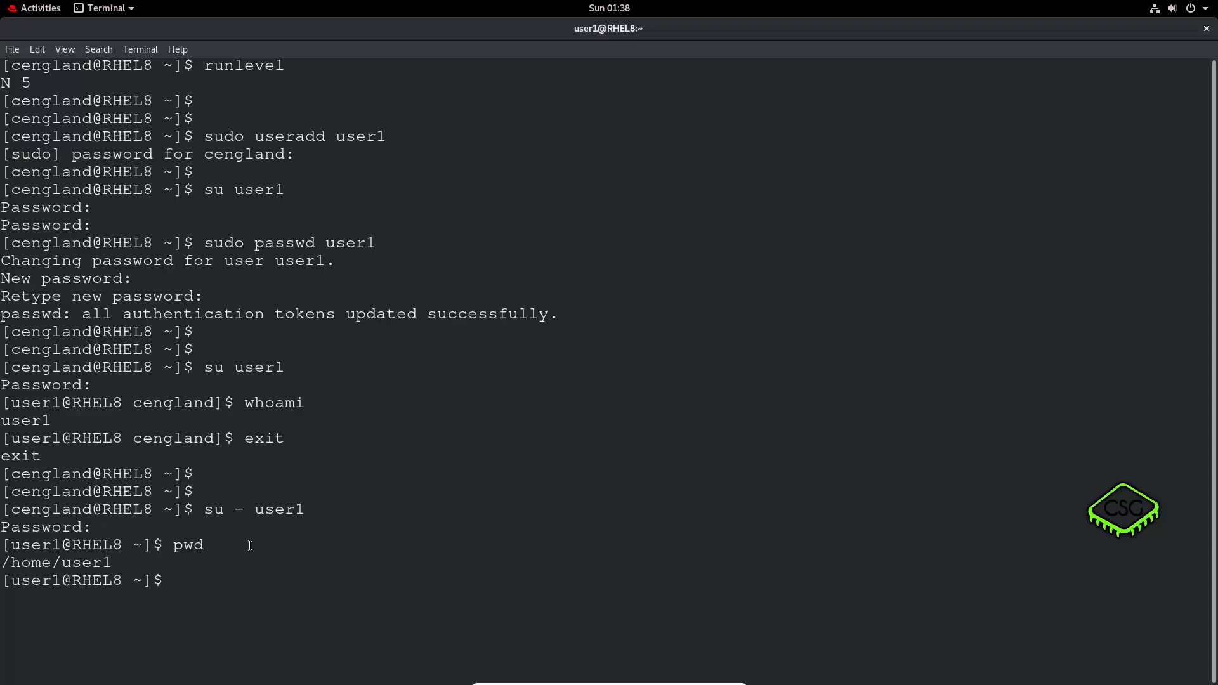
pyautogui.write('exit')
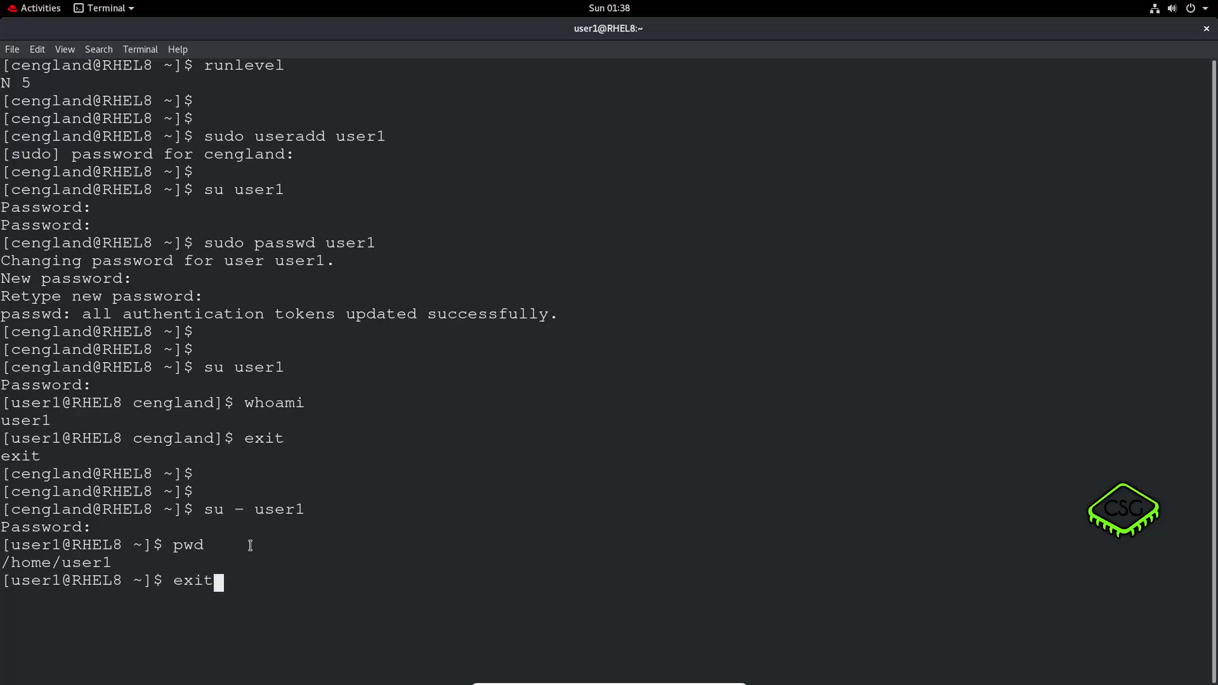
pyautogui.press('Return')
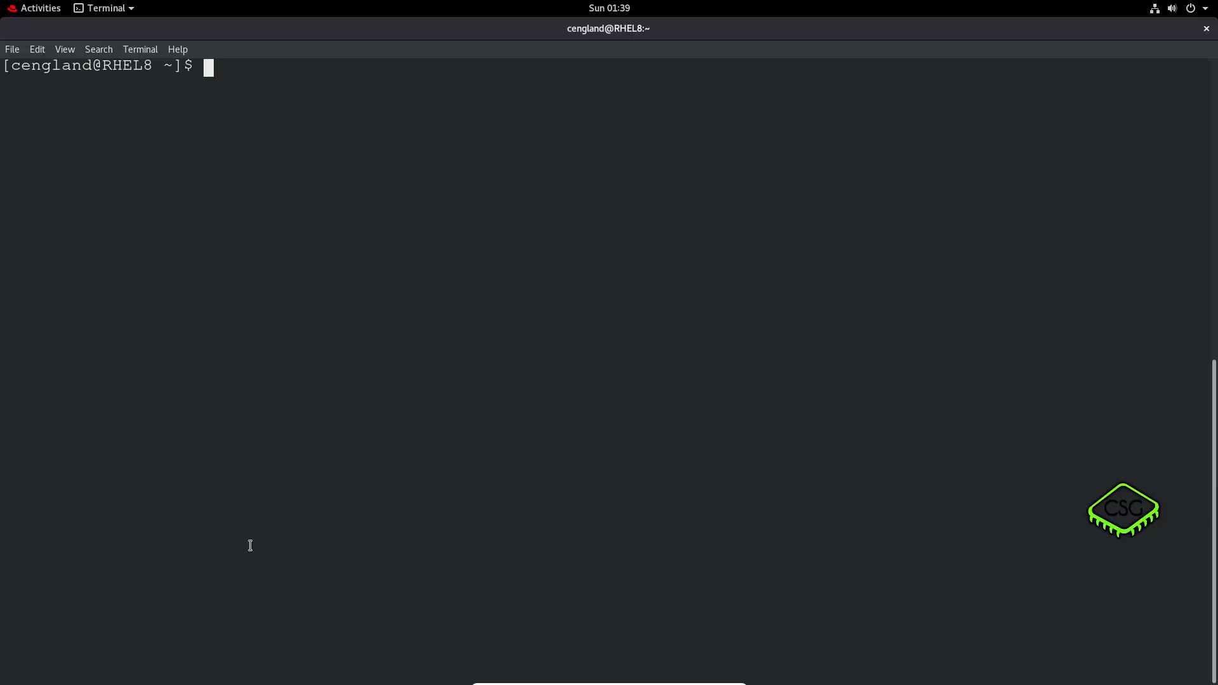
# - Become root with su - and confirm the identity as root with whoami
pyautogui.write('su')
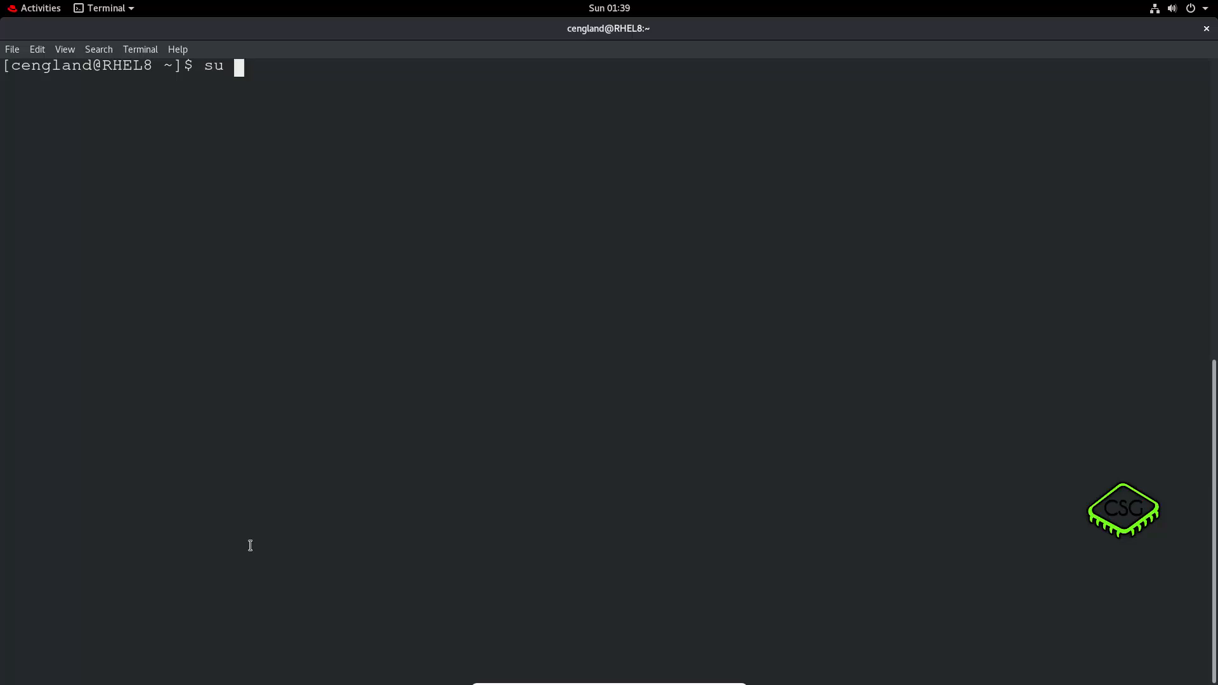
pyautogui.write('-')
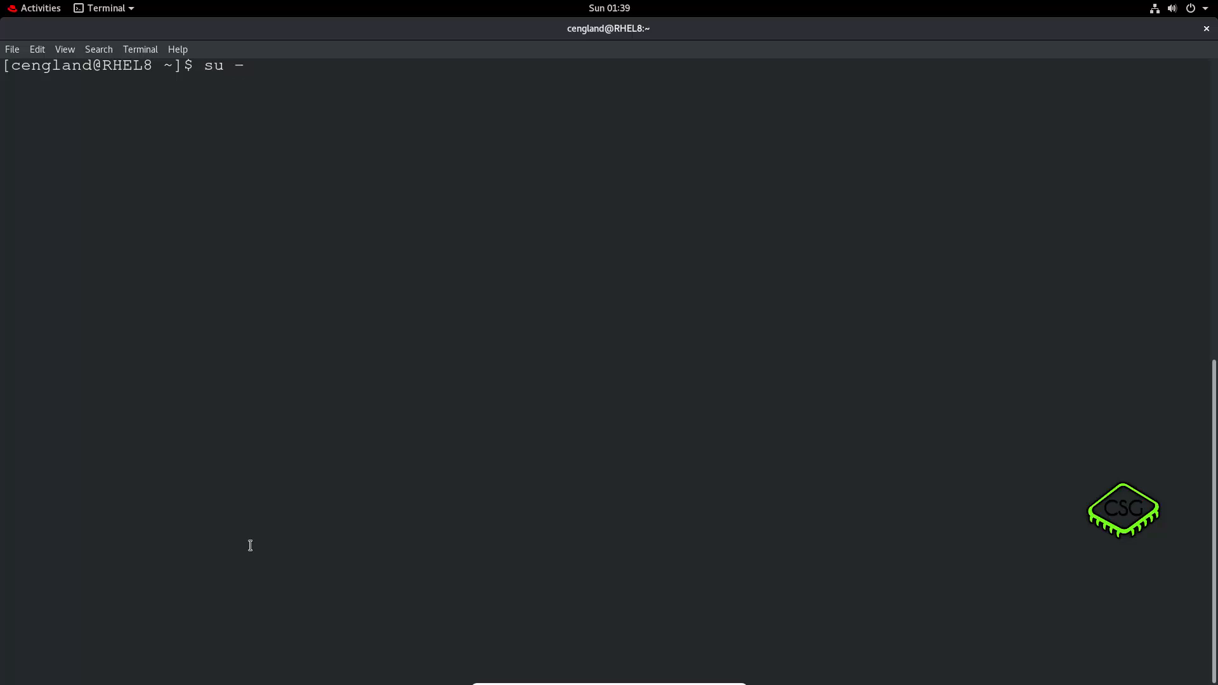
pyautogui.write('roo')
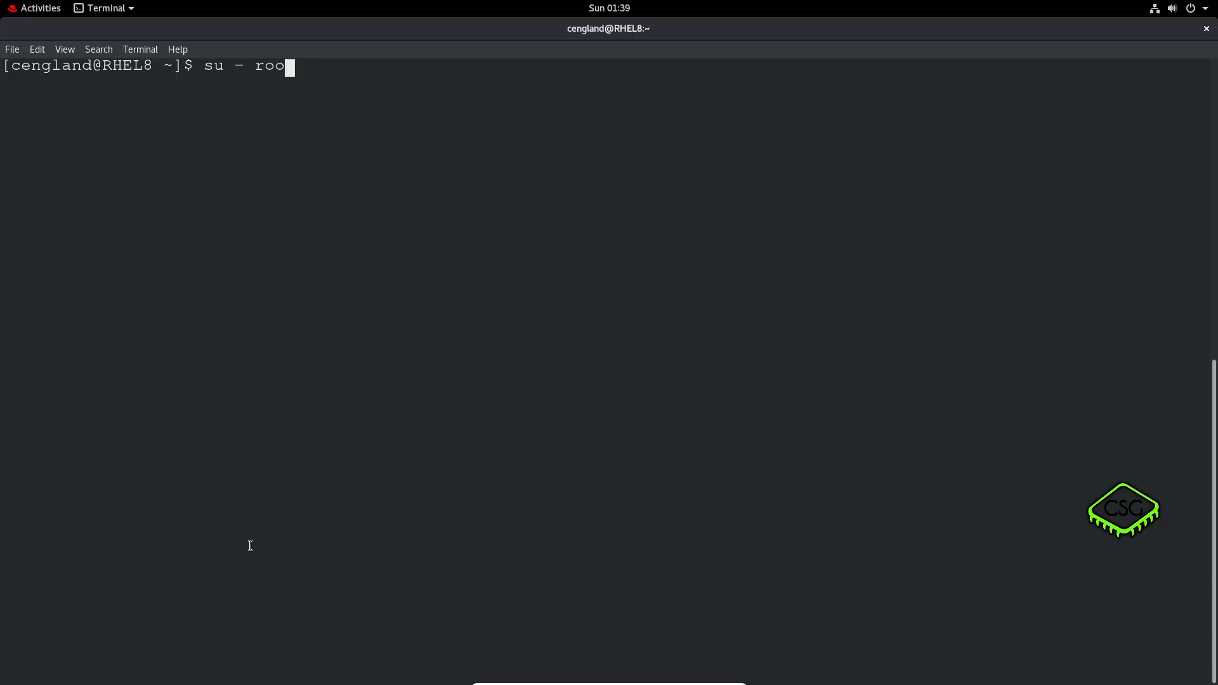
pyautogui.press('BackSpace')
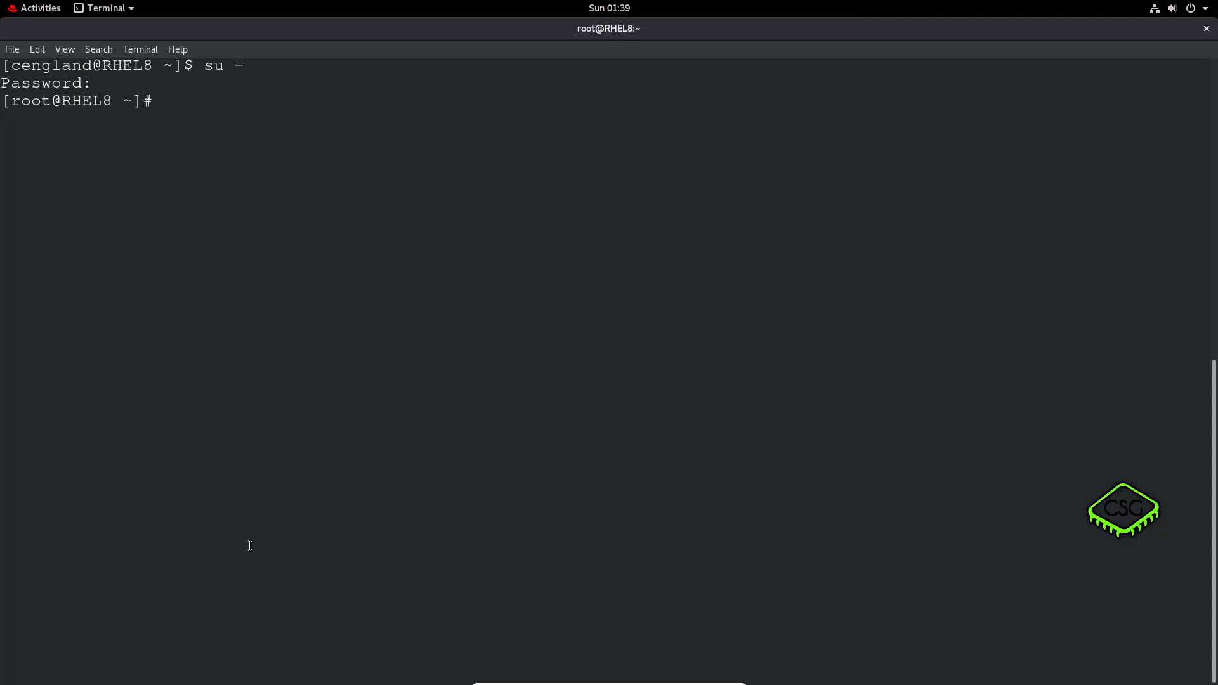
pyautogui.write('whoami')
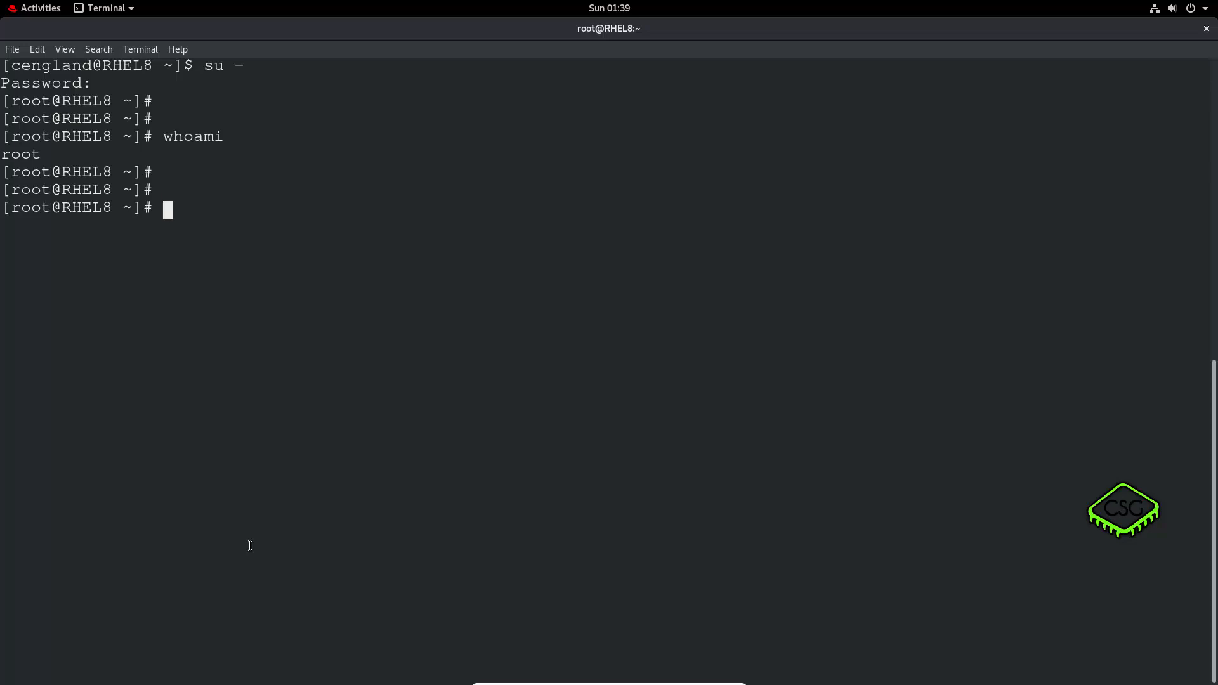
# - List user1's ageing with chage -l user1, then start chage user1 to edit it
pyautogui.write('chage -l')
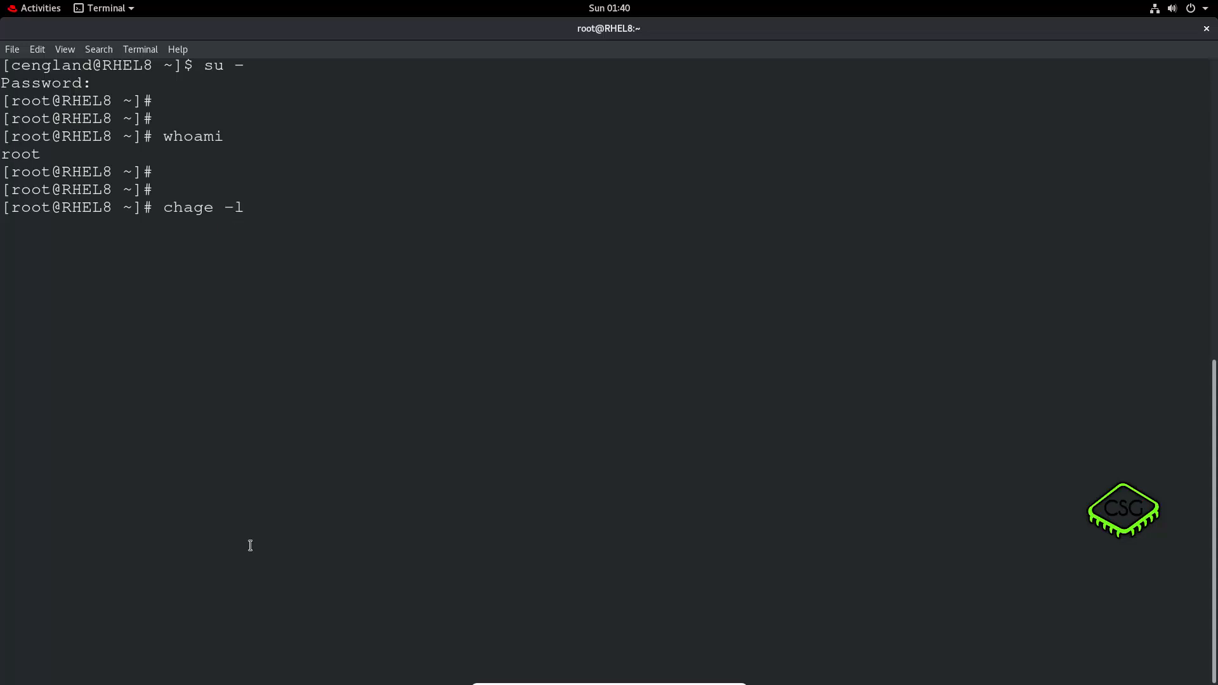
pyautogui.write('user1')
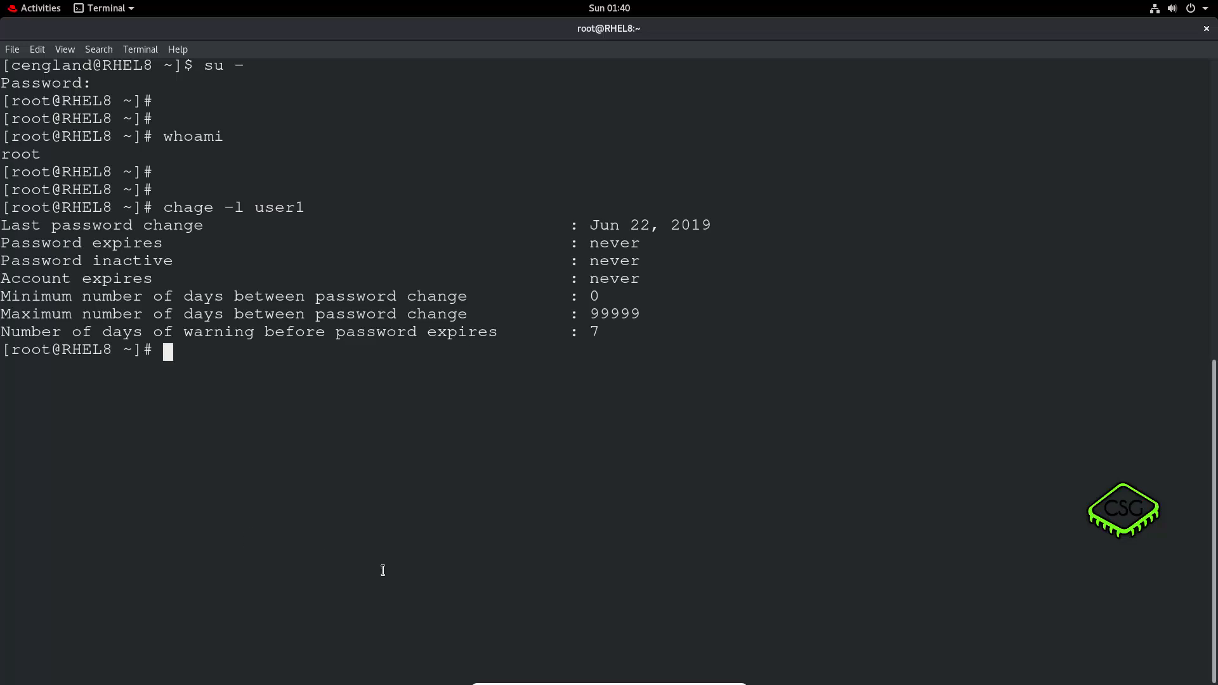
pyautogui.moveTo(652, 248)
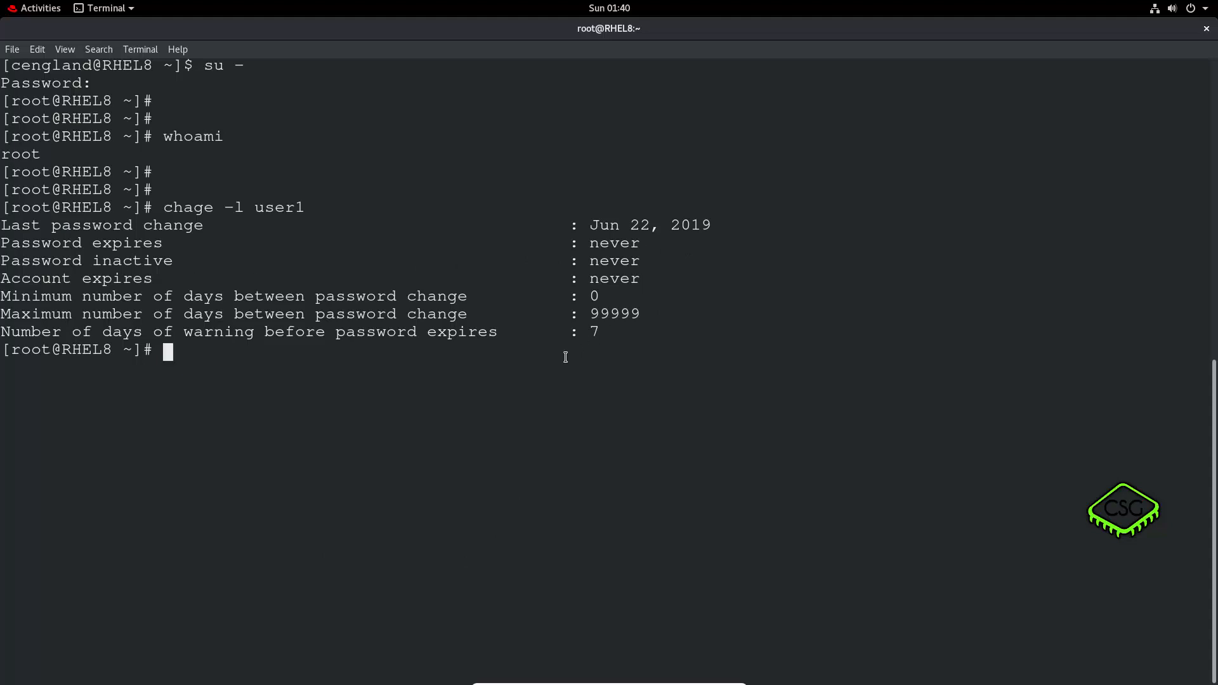
pyautogui.moveTo(554, 353)
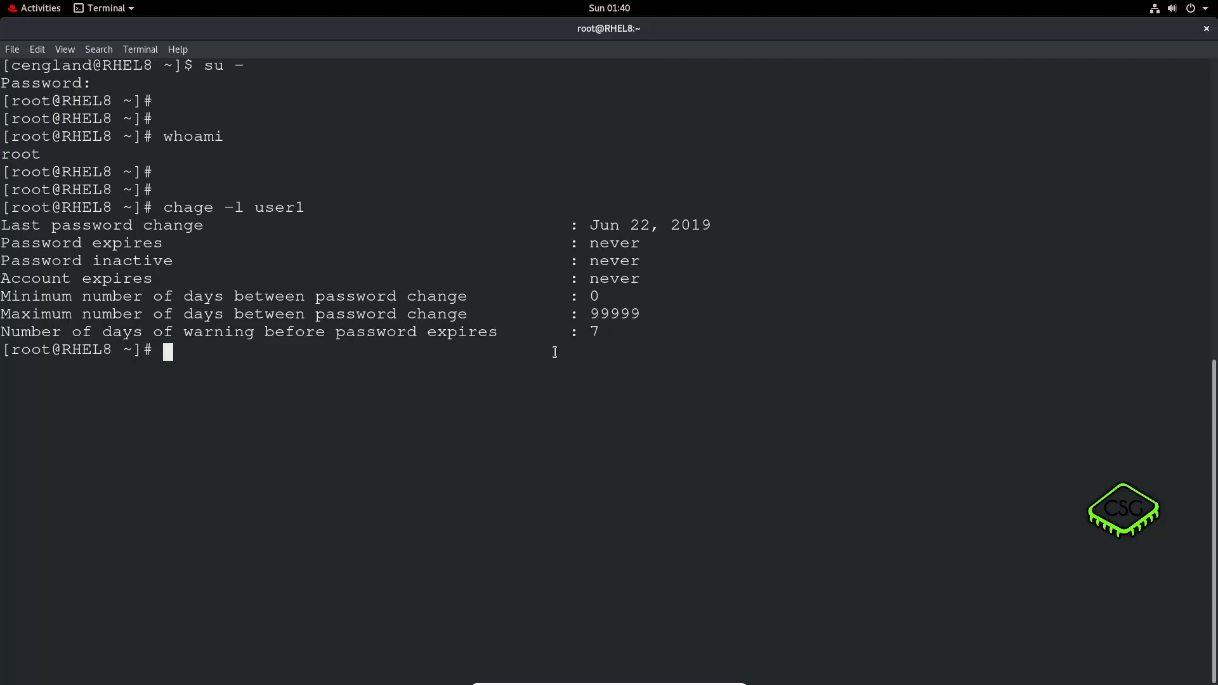
pyautogui.write('chage - user1')
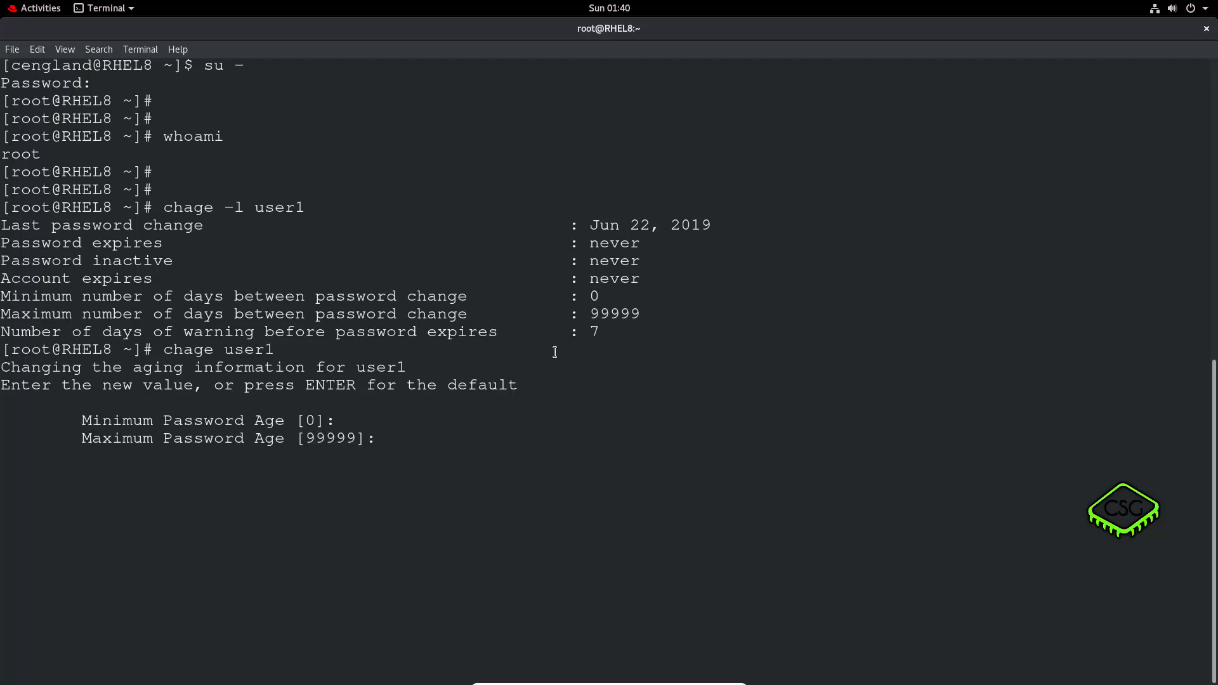
# - Set user1's maximum password age to 1 and account expiration date to 2019-06-21
pyautogui.write('1')
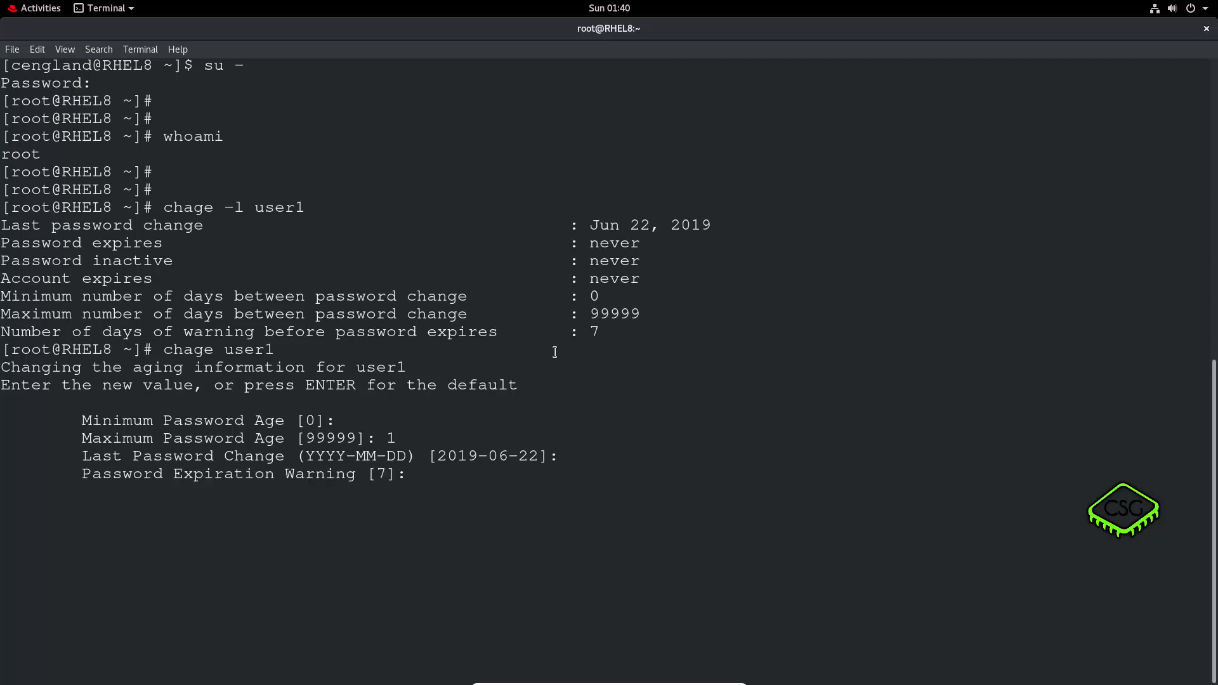
pyautogui.write('1')
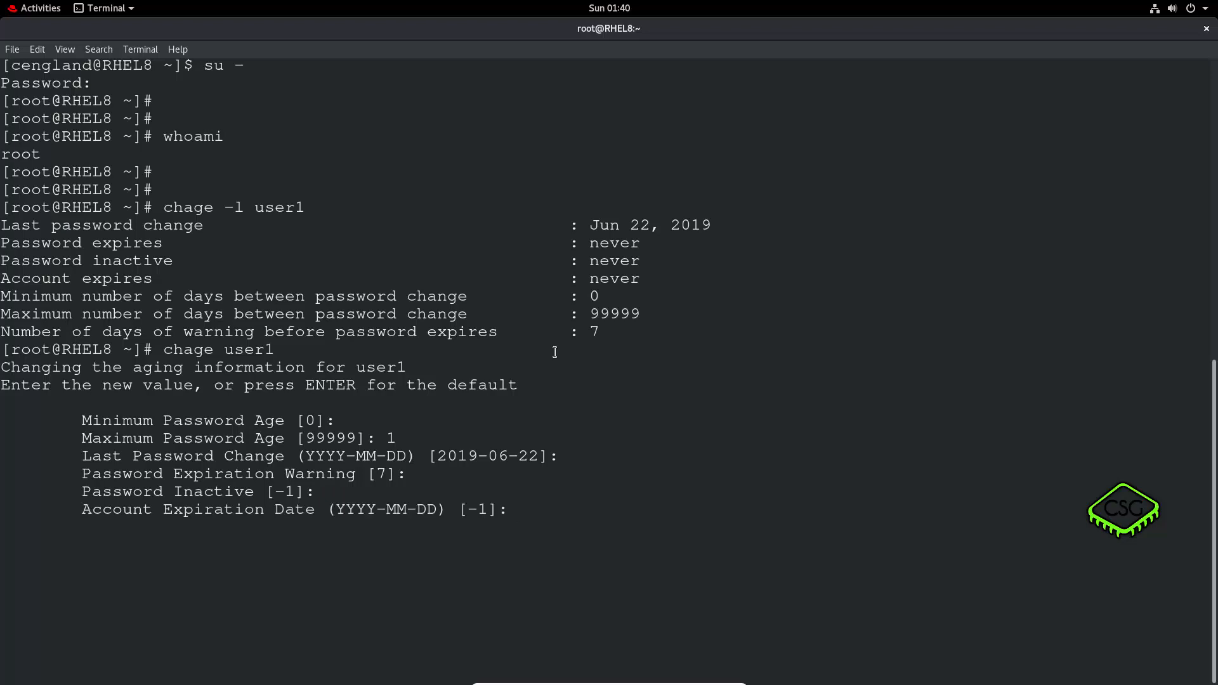
pyautogui.write('201')
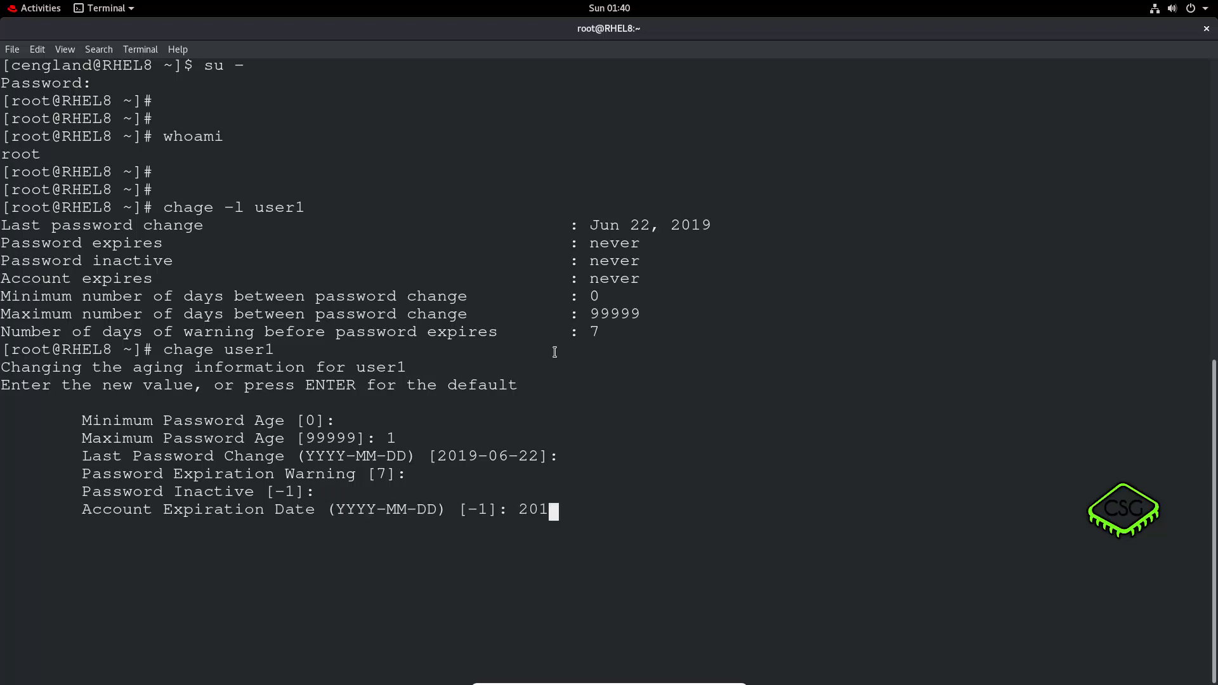
pyautogui.write('9-')
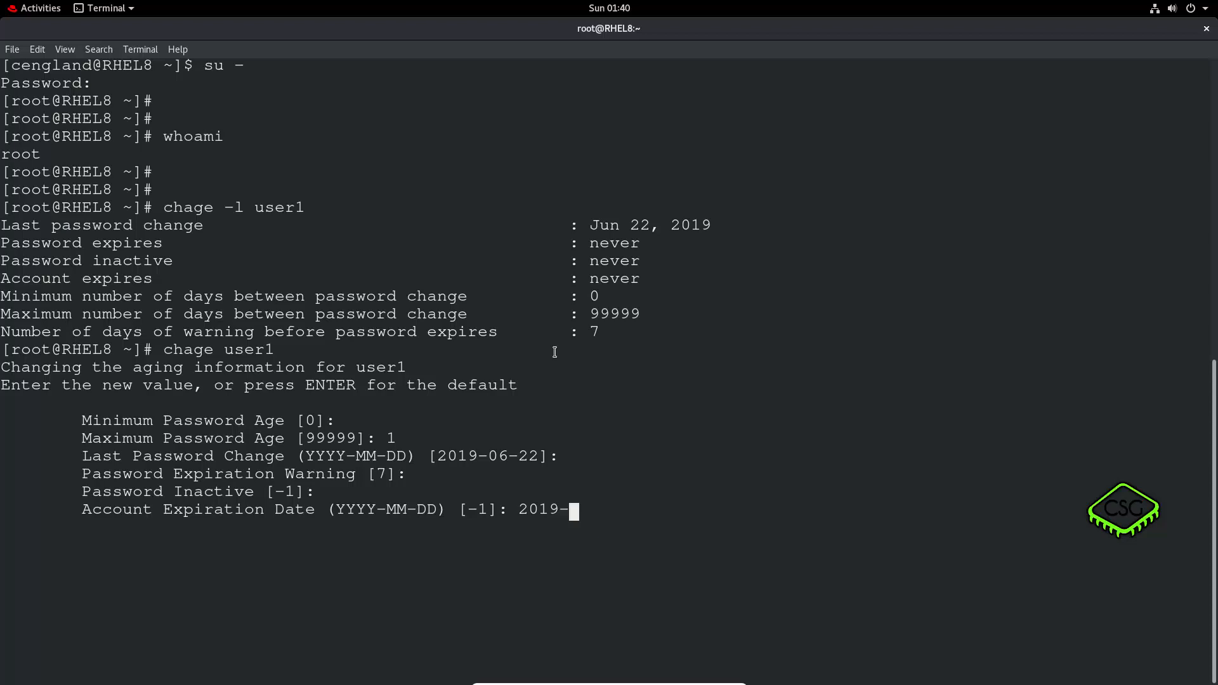
pyautogui.write('06')
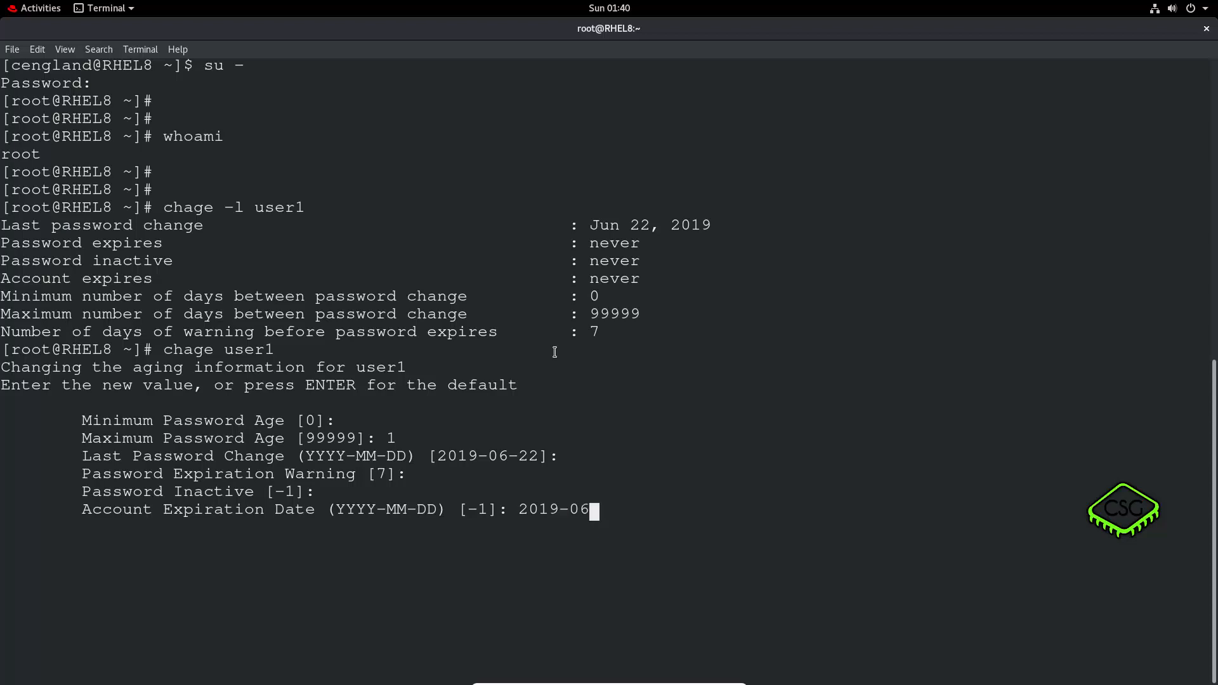
pyautogui.write('-21')
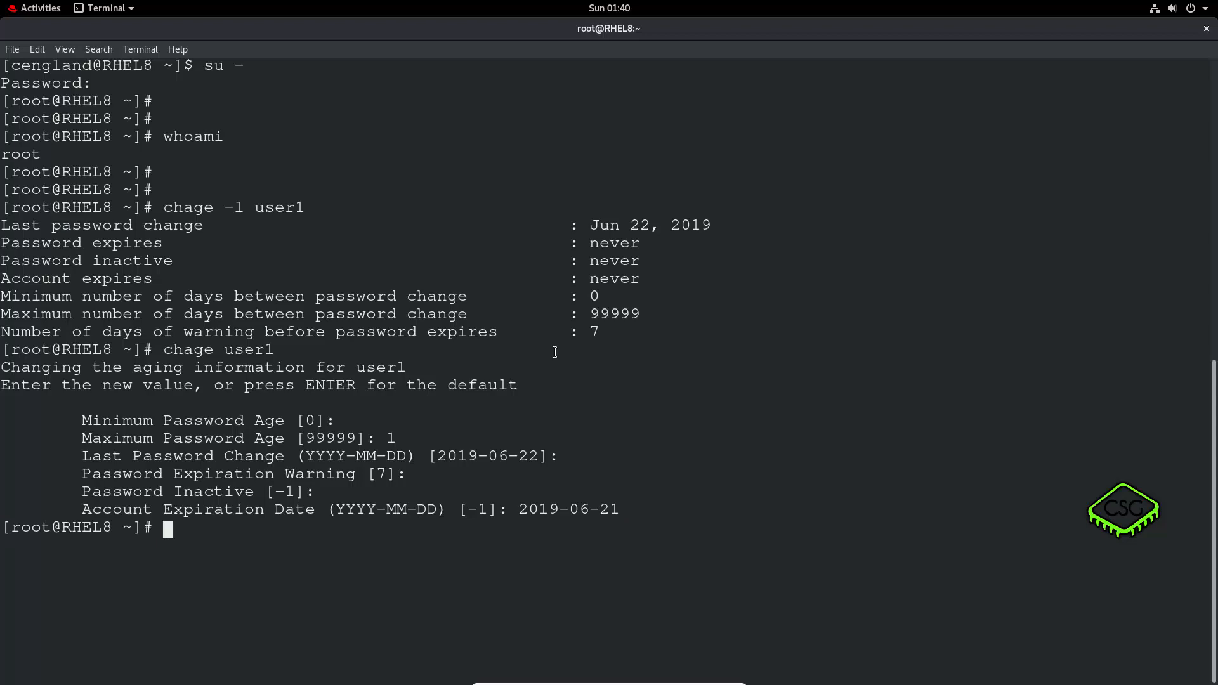
# - Exit the root shell and enter su - user1 at cengland's prompt
pyautogui.write('exit')
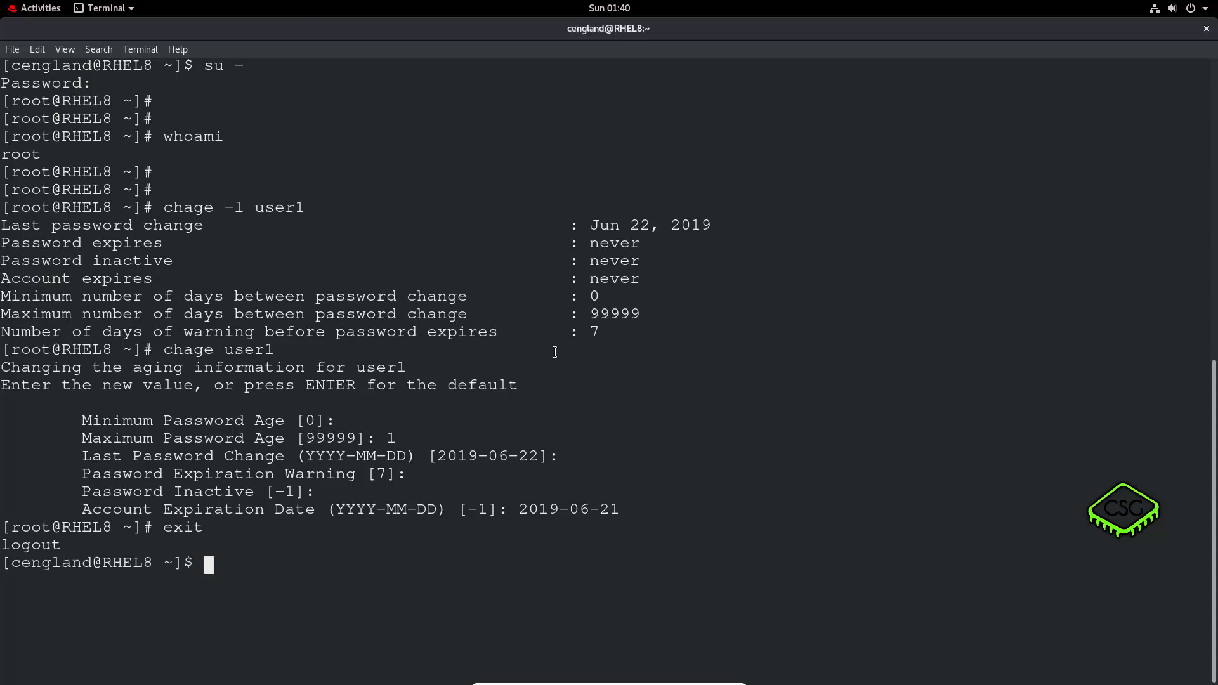
pyautogui.write('su - user1')
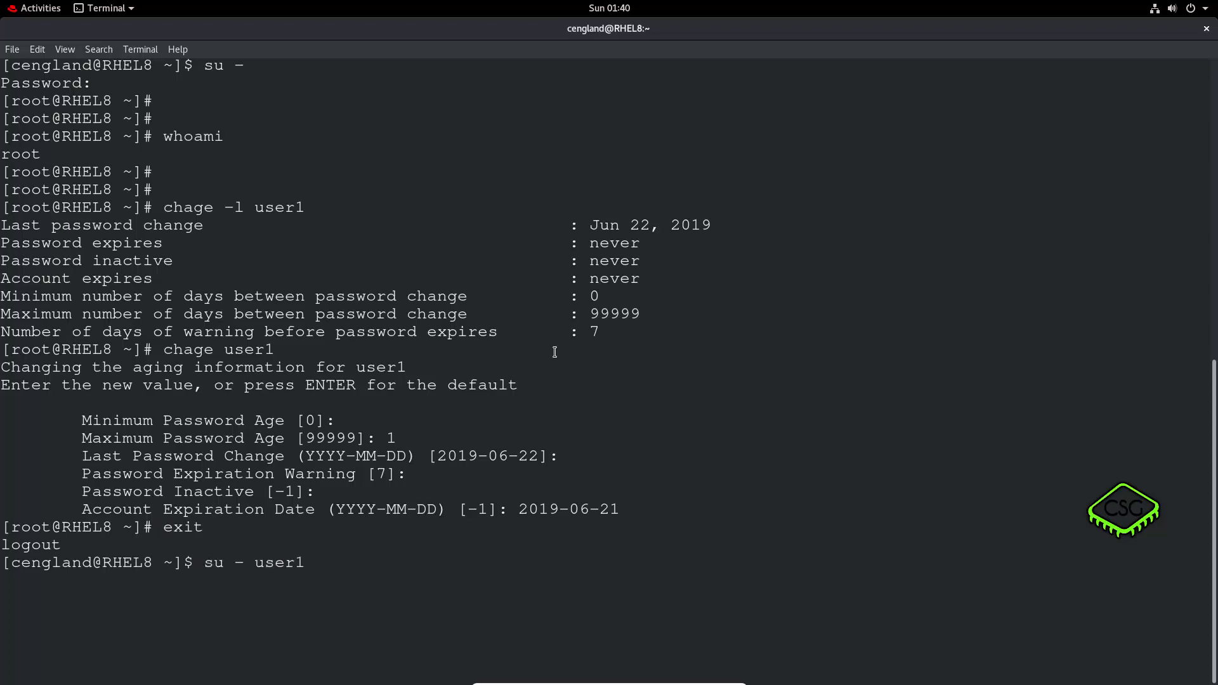
# - Attempt su - user1, get the account-expired refusal, then clear the screen
pyautogui.press('Return')
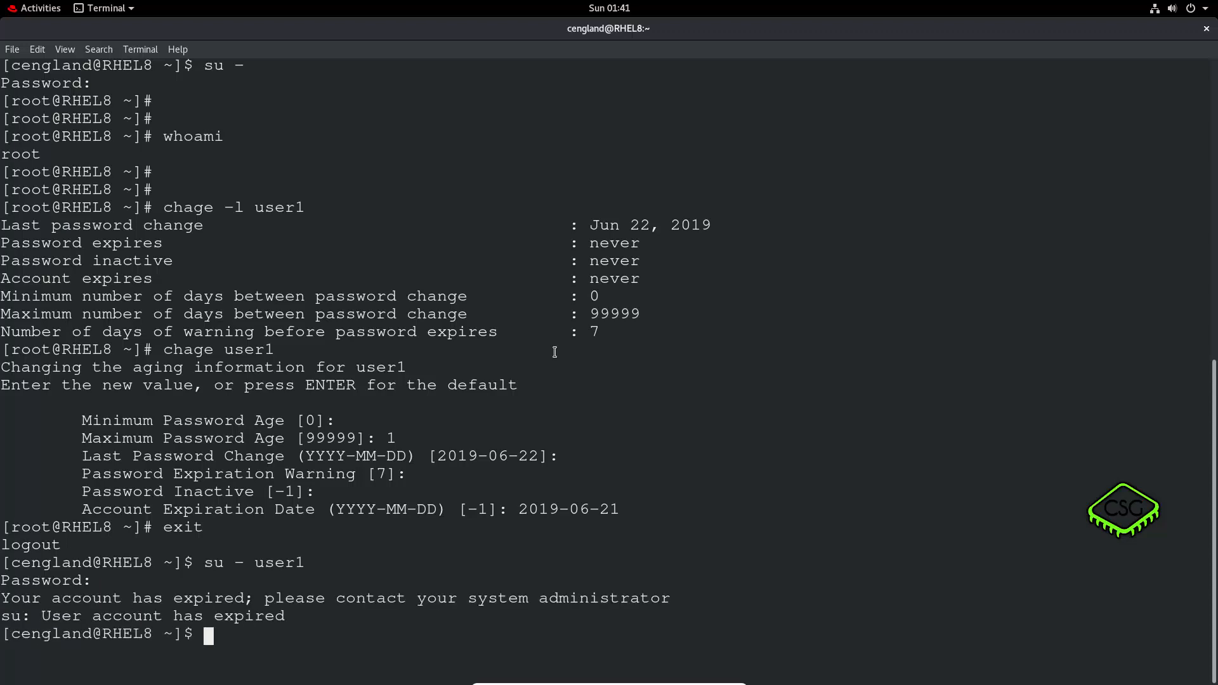
pyautogui.write('su -')
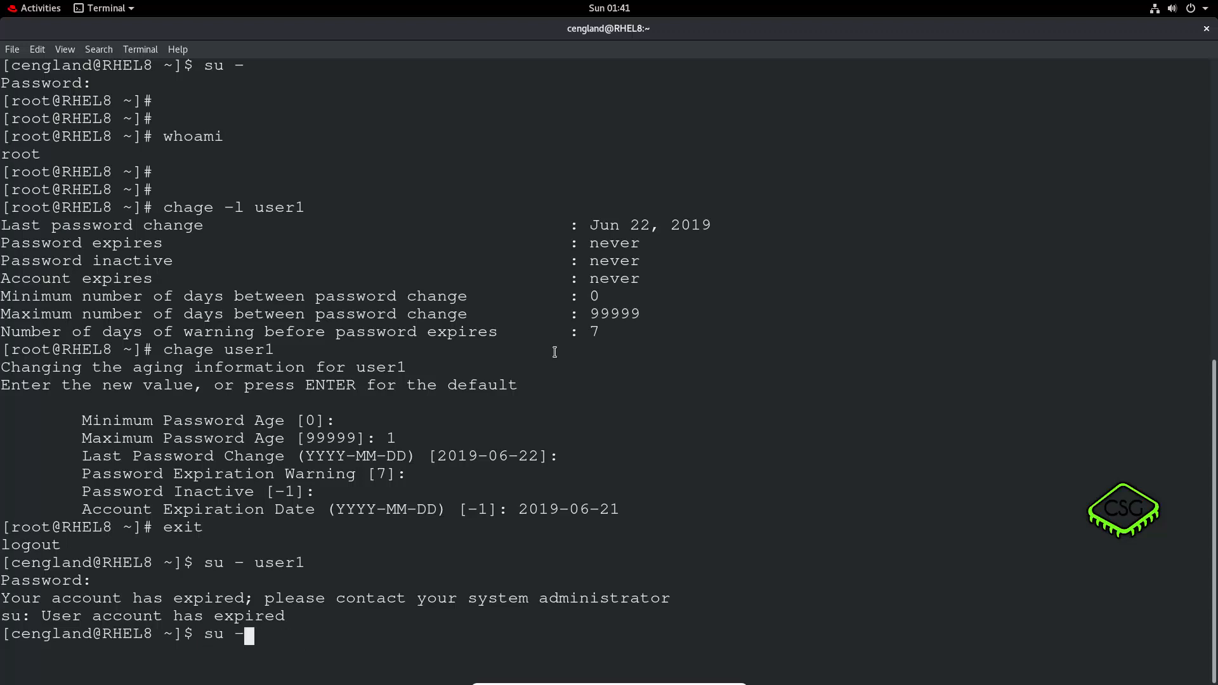
pyautogui.press('ctrl+c')
pyautogui.write('s')
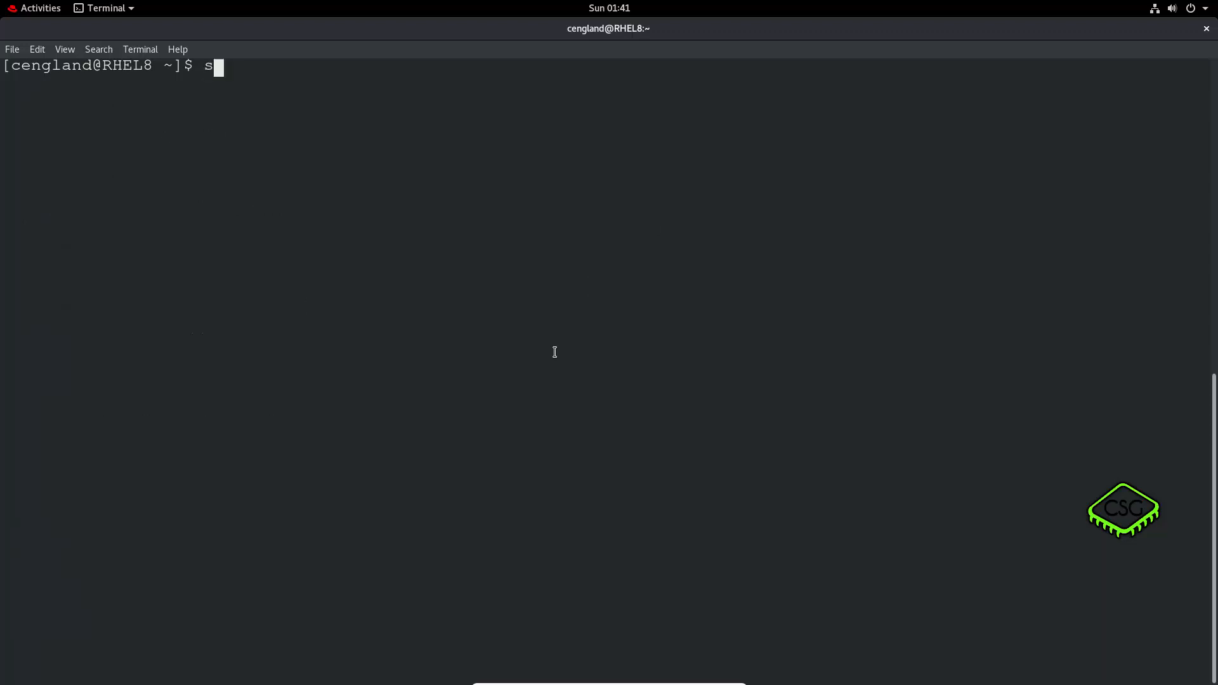
# - List user1's ageing with sudo chage -l, showing the account expired Jun 21, 2019
pyautogui.write('udo')
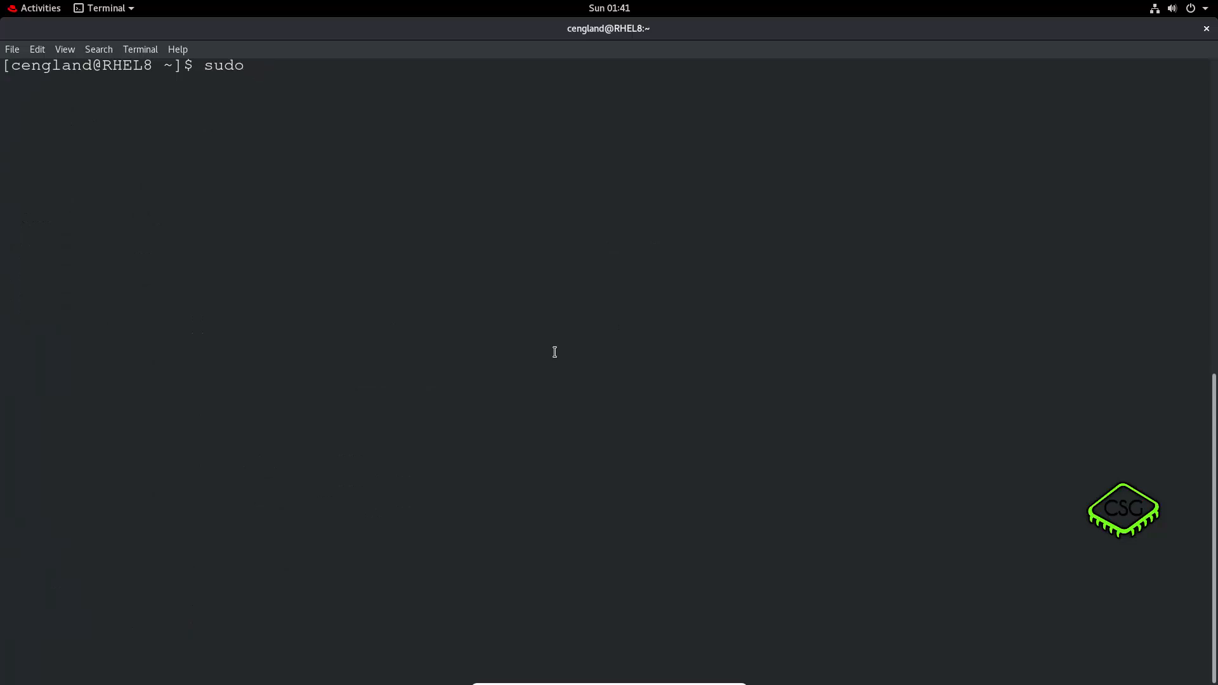
pyautogui.write('chag')
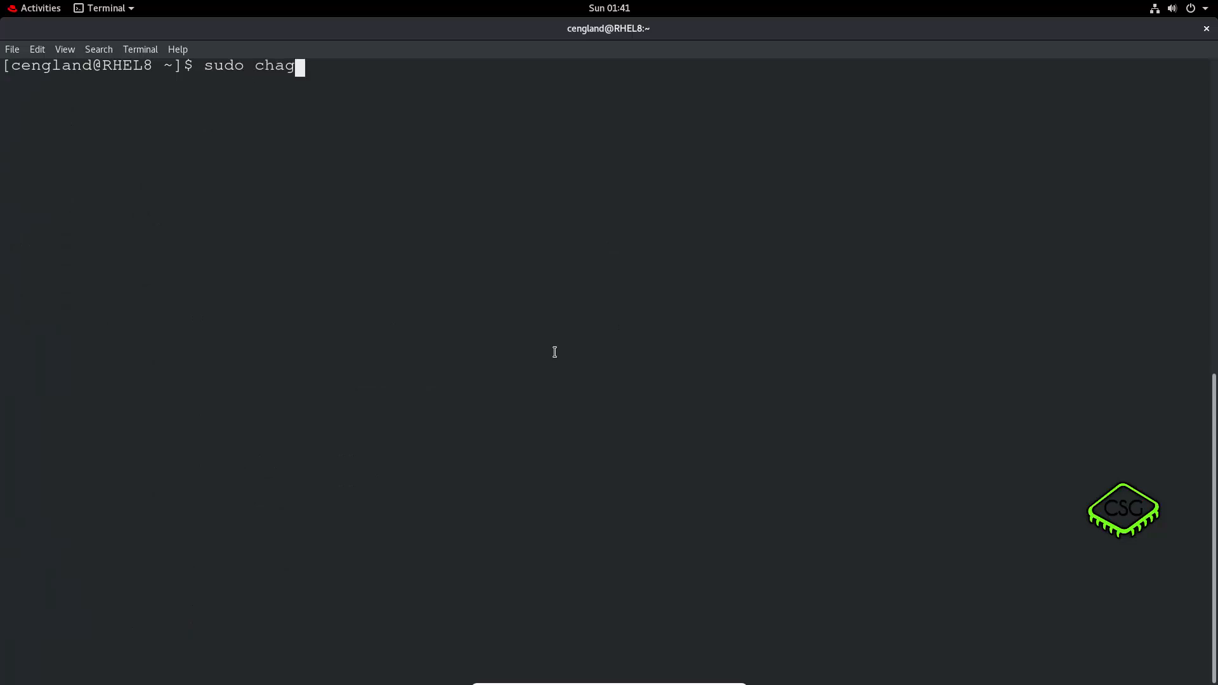
pyautogui.write('e -l')
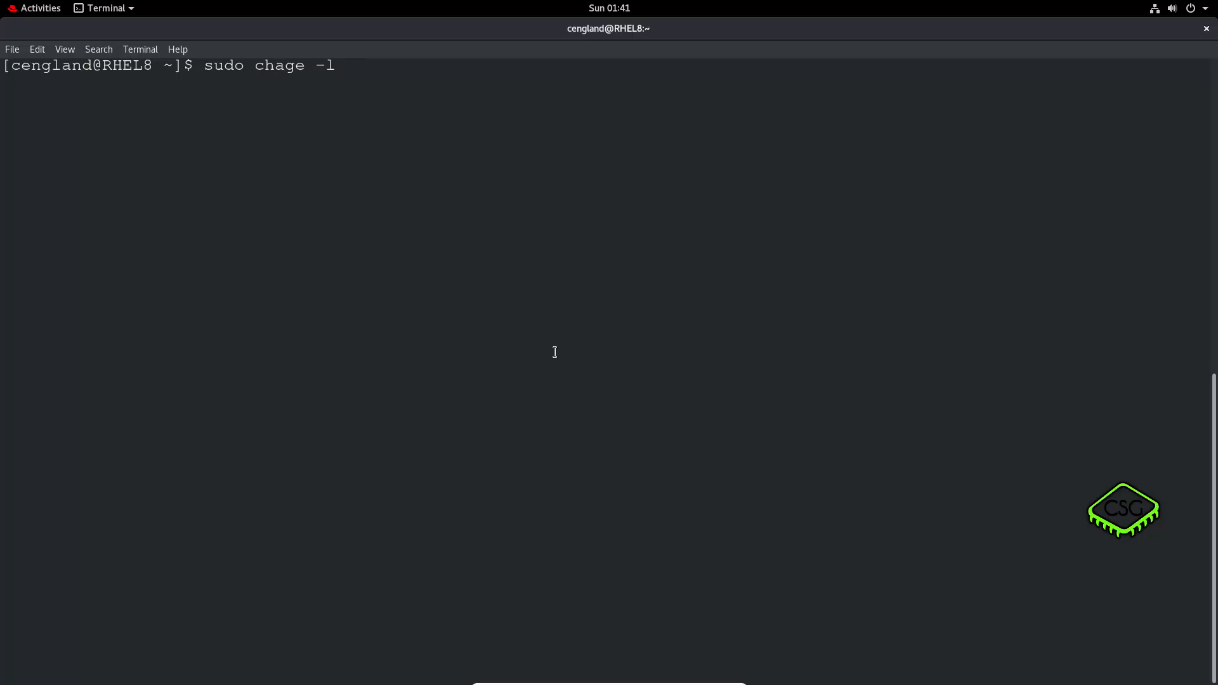
pyautogui.press('Return')
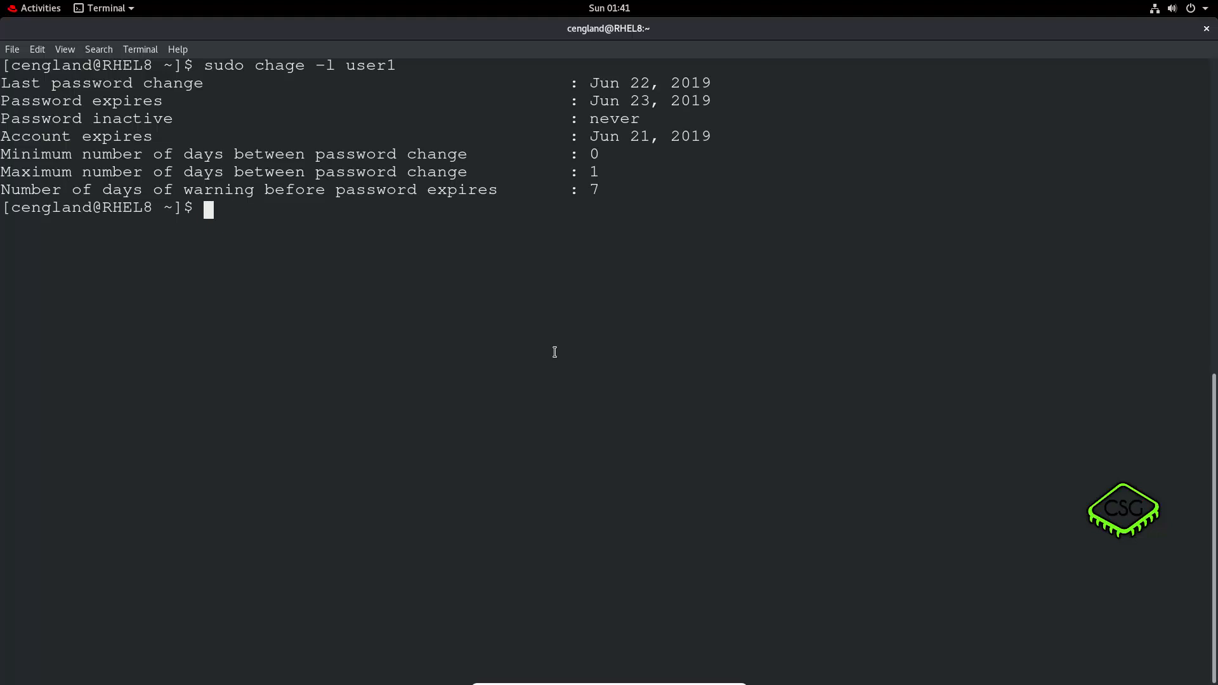
pyautogui.moveTo(36, 187)
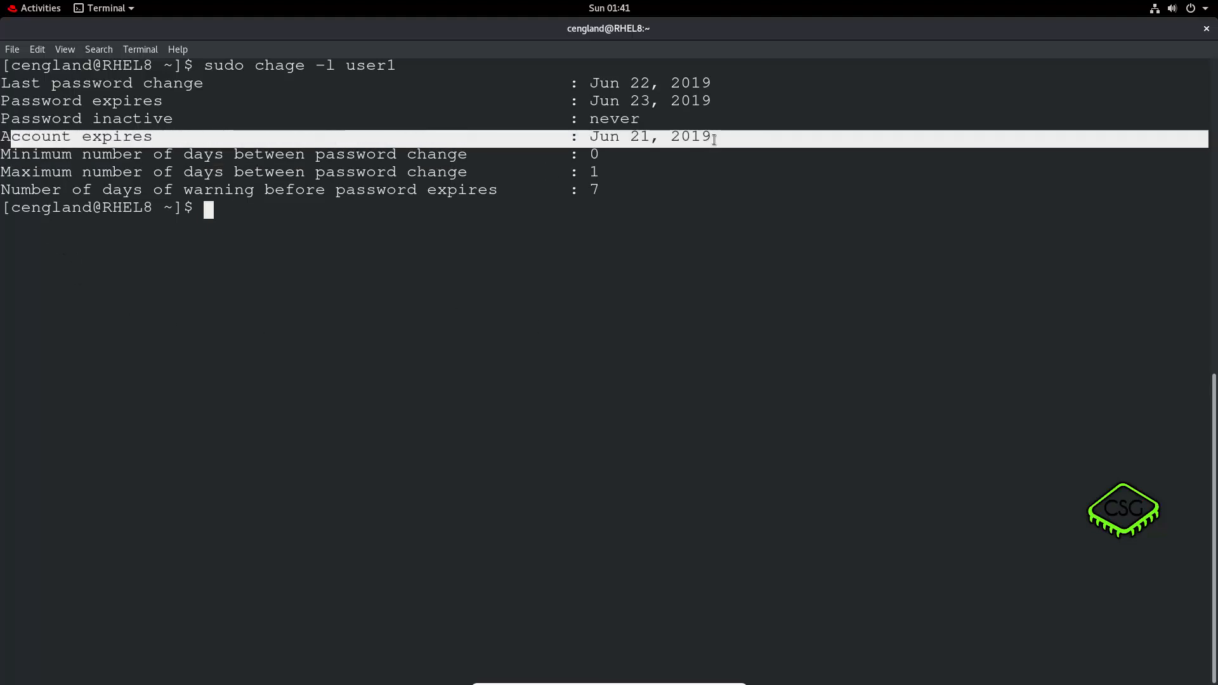
pyautogui.write('sudo chage -l user1')
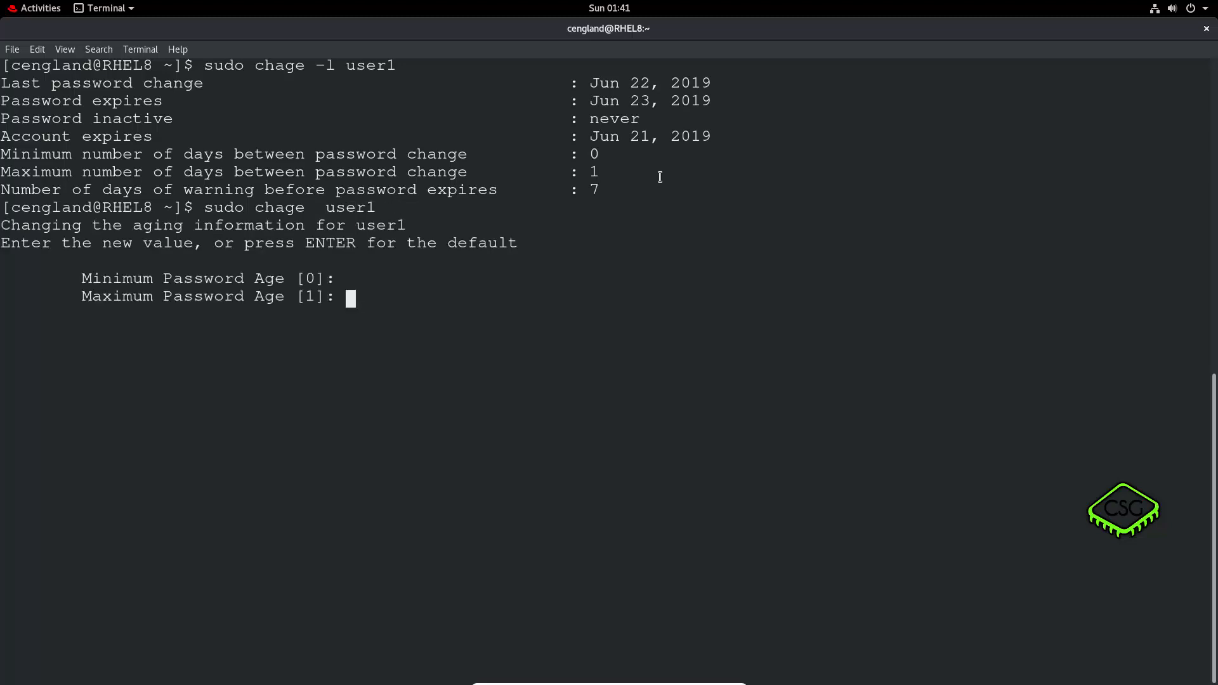
# - Set user1's account expiry to 2019-07-01, then su - user1, which warns the password expires in 1 day
pyautogui.press('Enter')
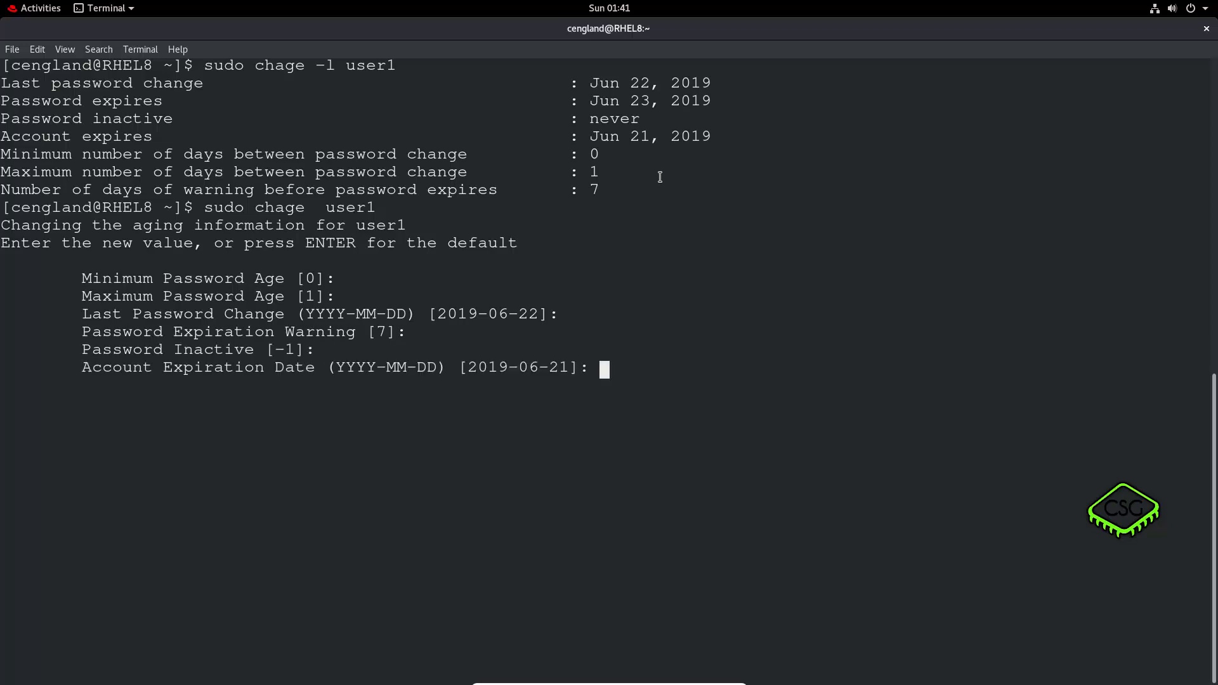
pyautogui.write('201')
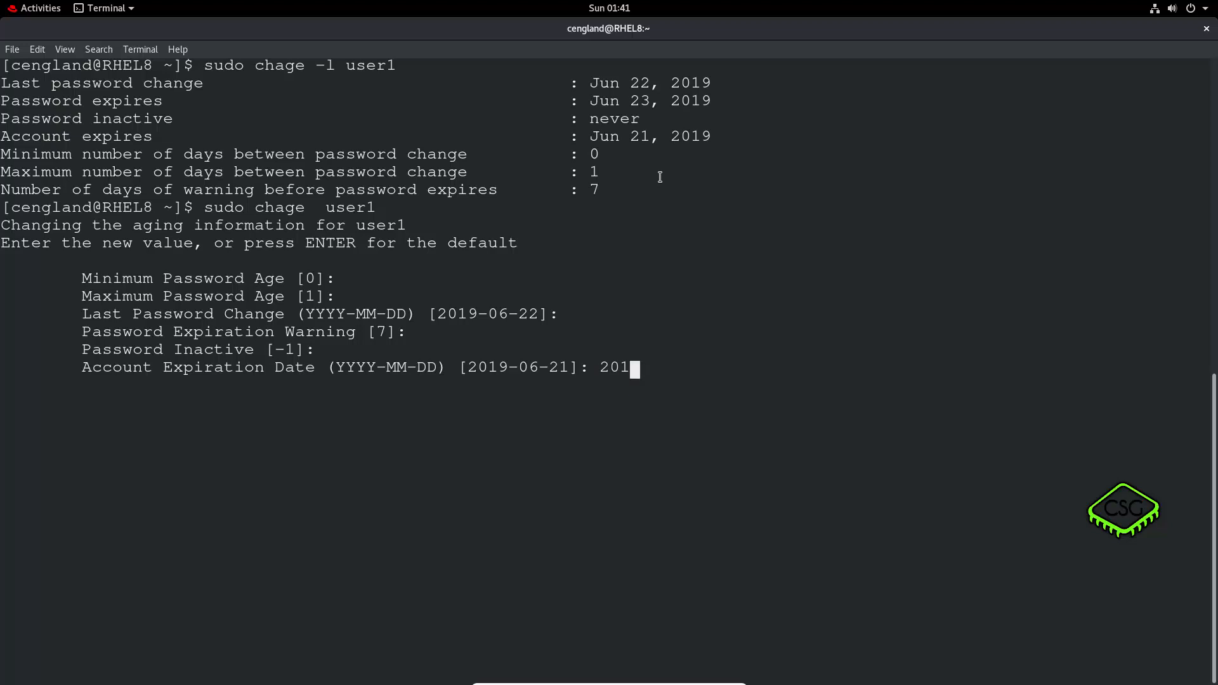
pyautogui.write('9-1')
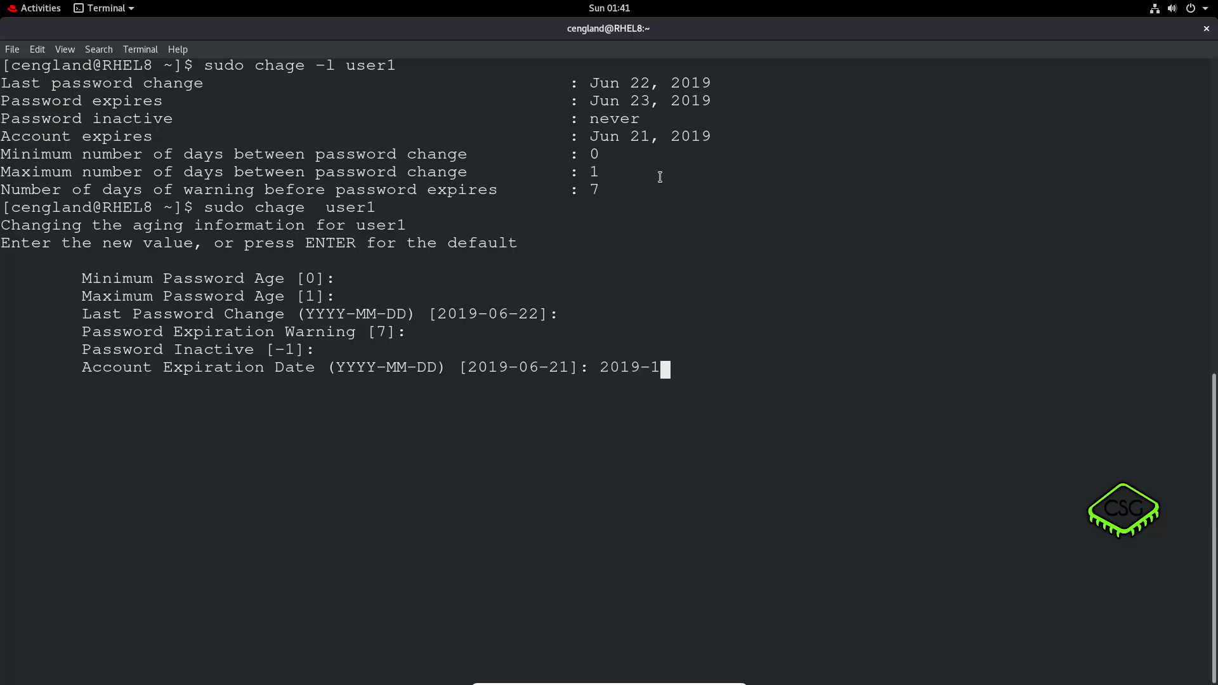
pyautogui.write('07-0')
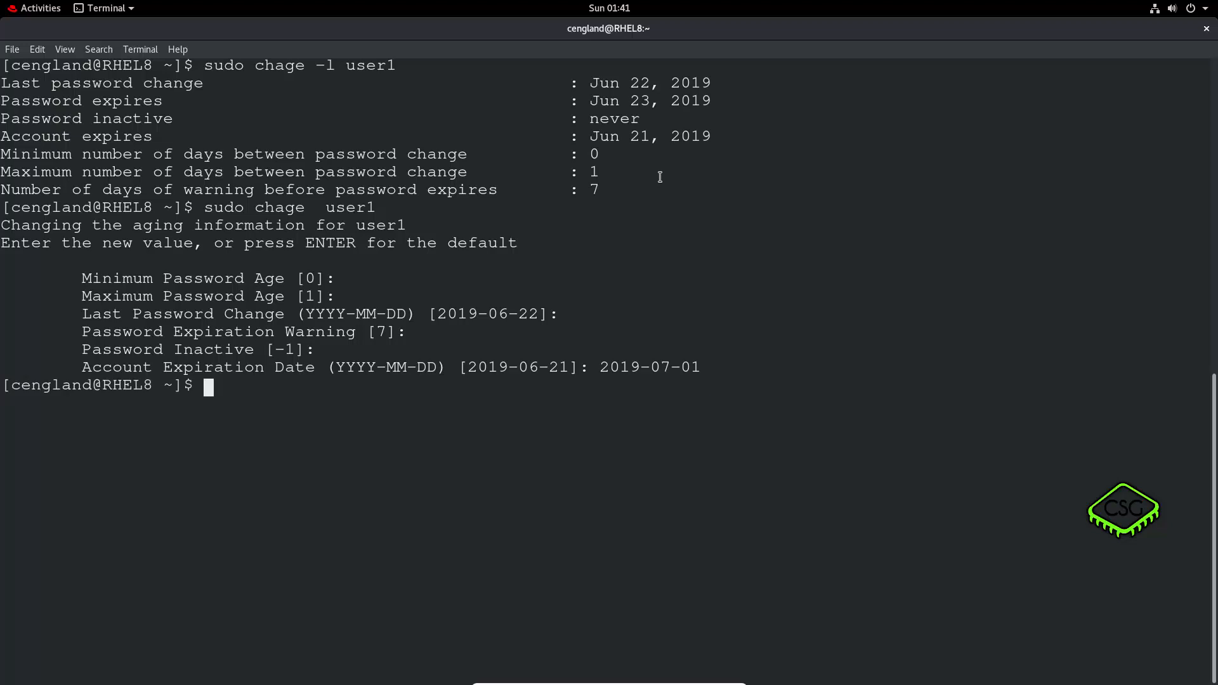
pyautogui.write('su - user1')
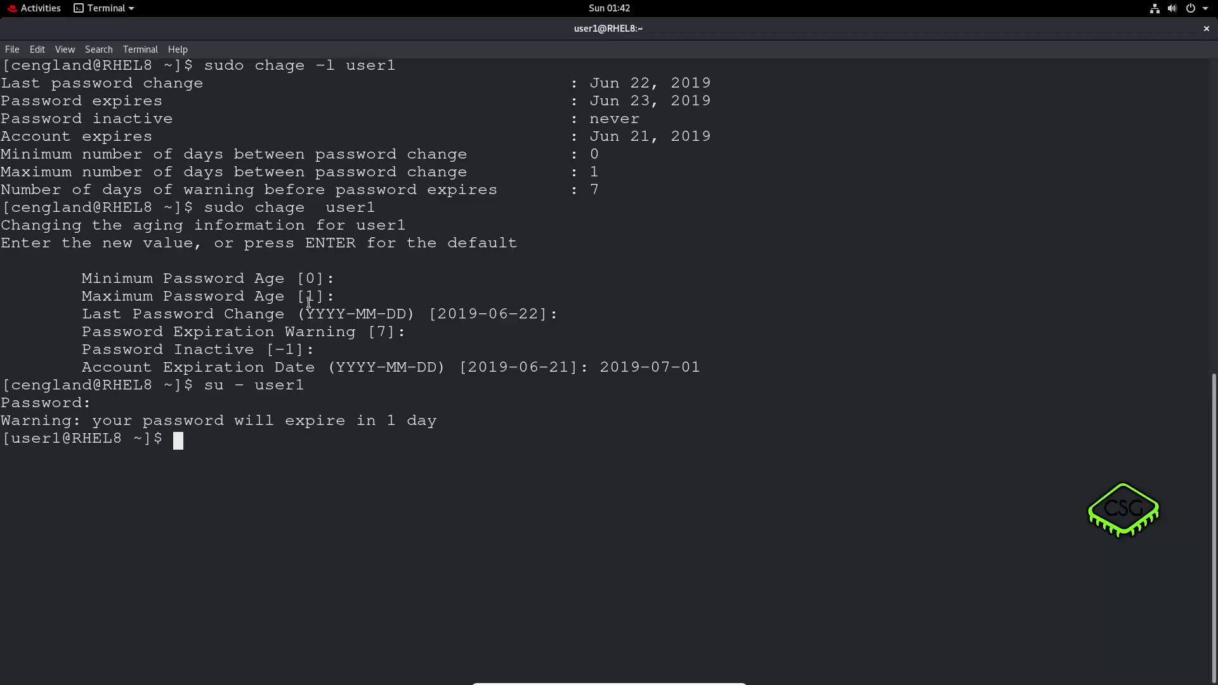
# - Leave user1's shell and set user1's maximum password age to 30 days with sudo chage
pyautogui.write('exit')
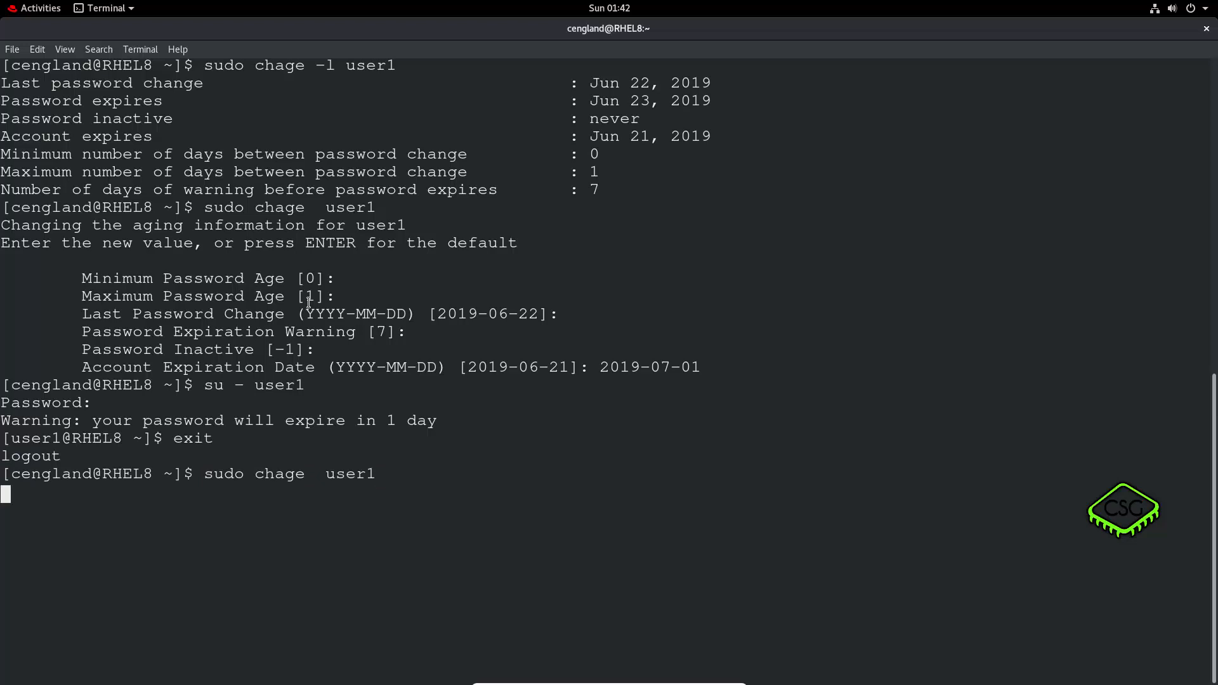
pyautogui.press('Return')
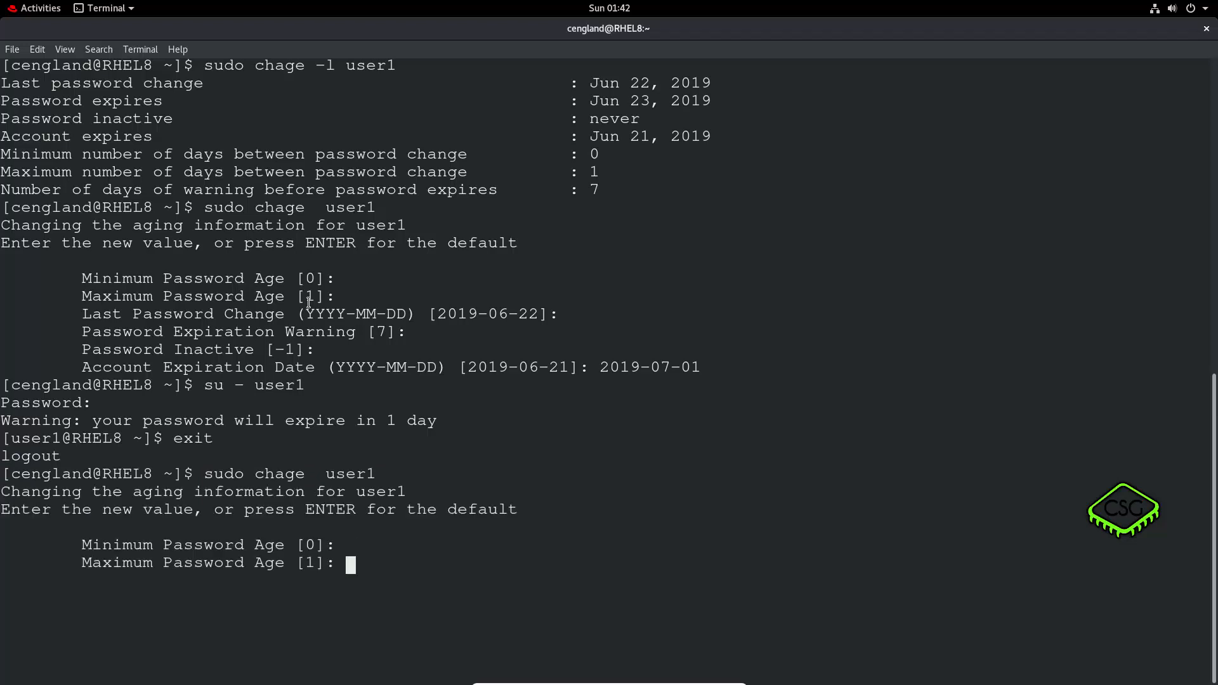
pyautogui.write('30')
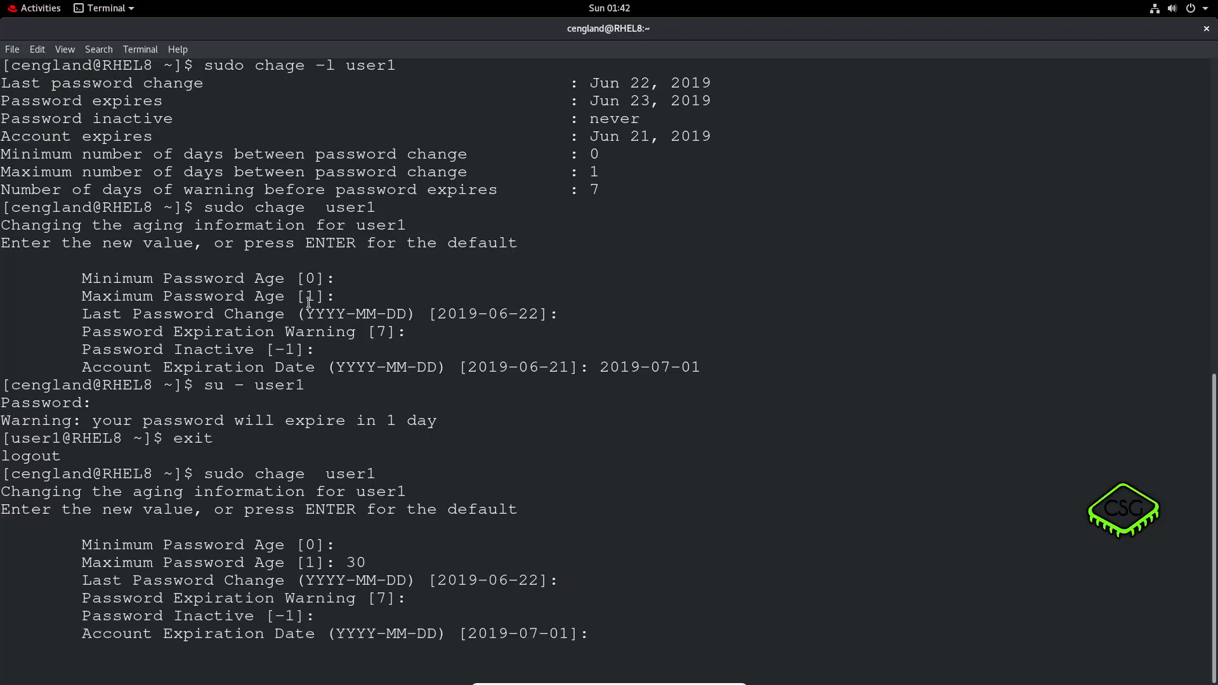
# - Log in with su - user1 without any expiry warning, then exit to close the terminal
pyautogui.write('su - user1')
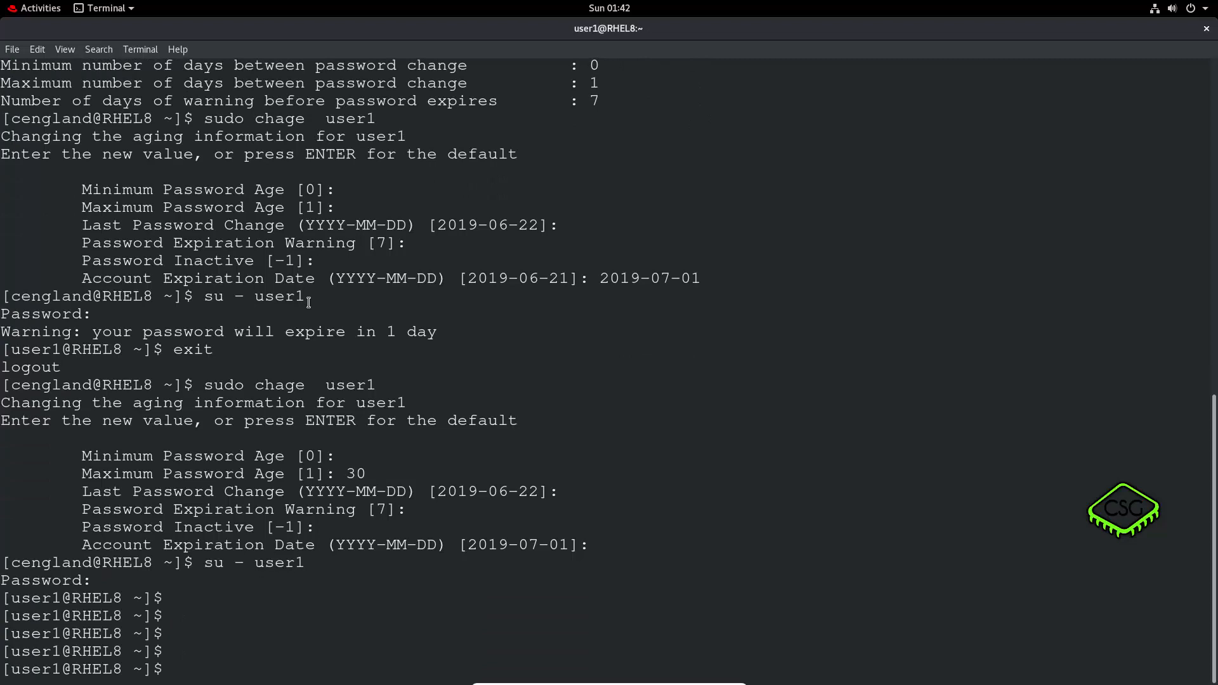
pyautogui.write('exit')
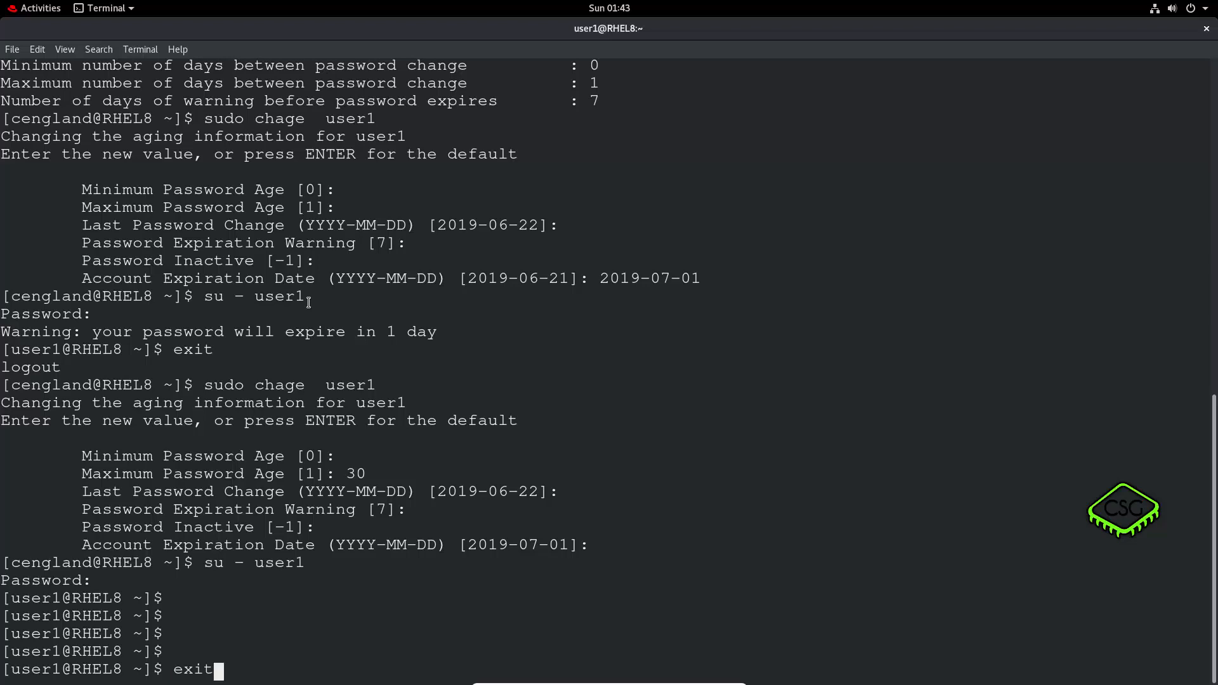
pyautogui.press('Return')
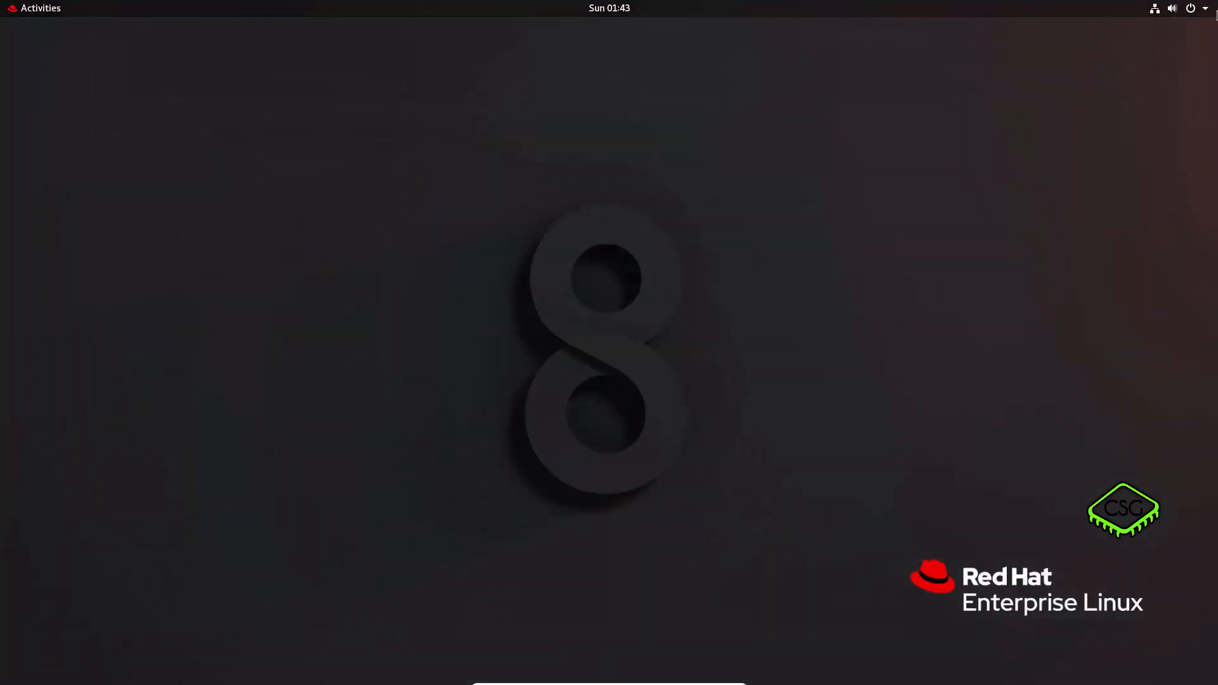
# - Choose Switch User from the top-right system menu, reaching the login screen listing both accounts
pyautogui.click(1187, 6)
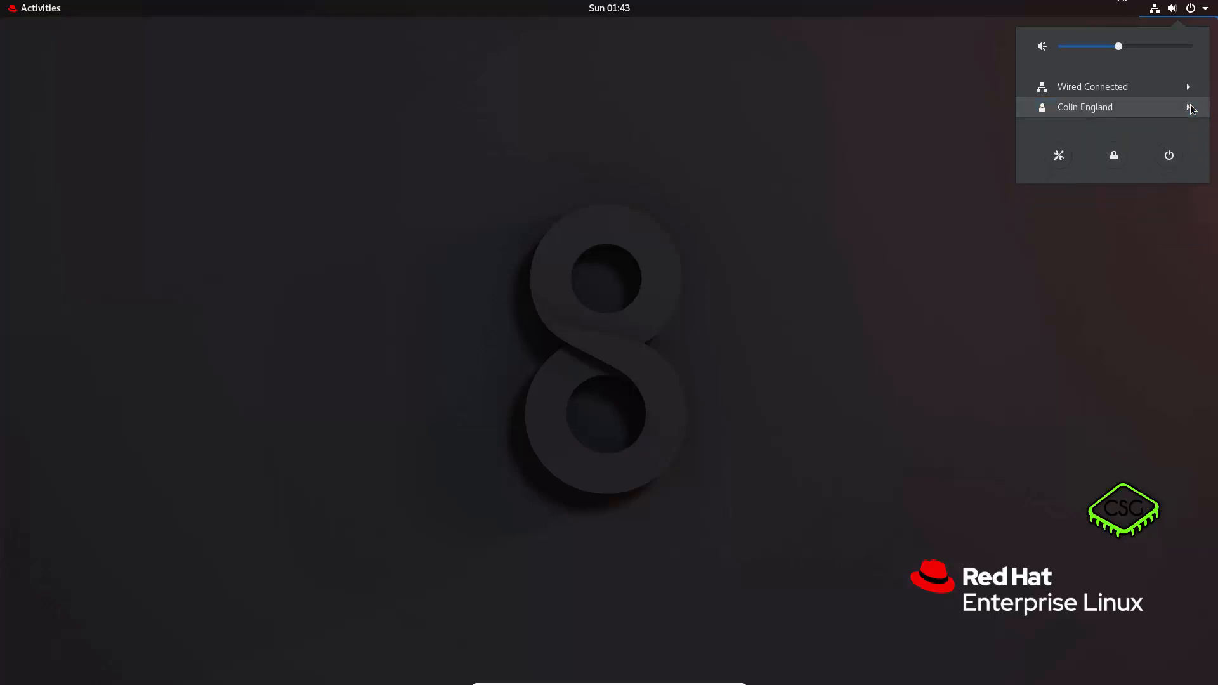
pyautogui.click(1207, 10)
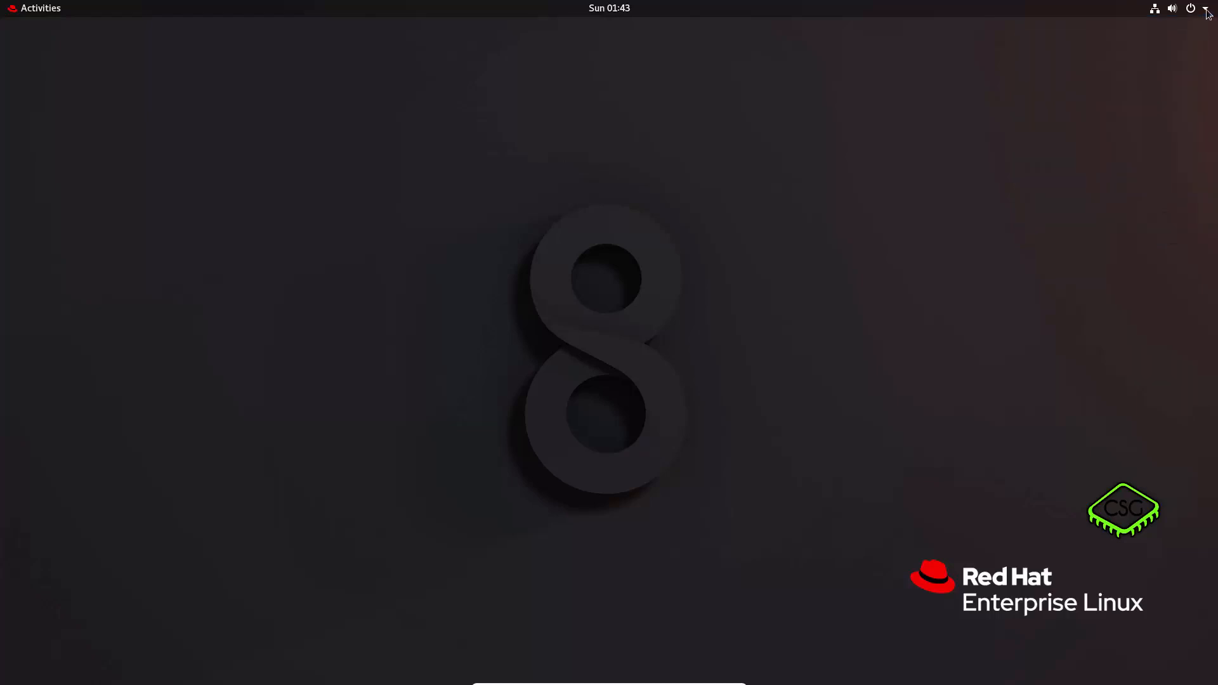
pyautogui.click(1208, 10)
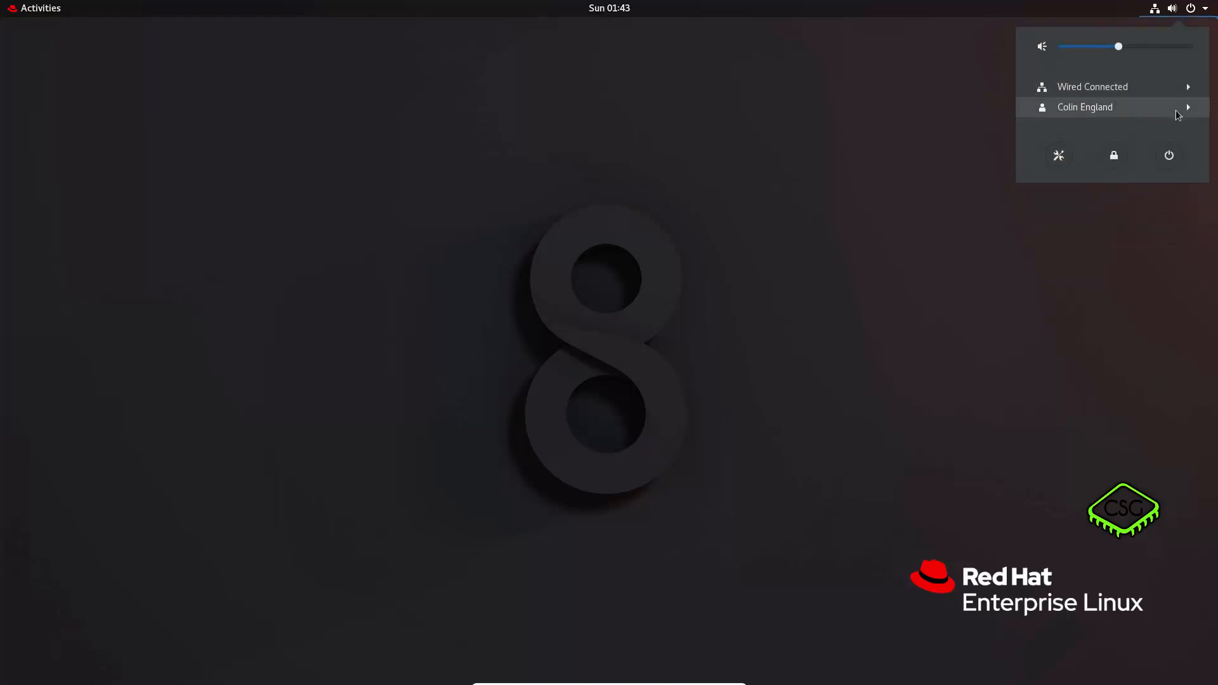
pyautogui.click(1085, 106)
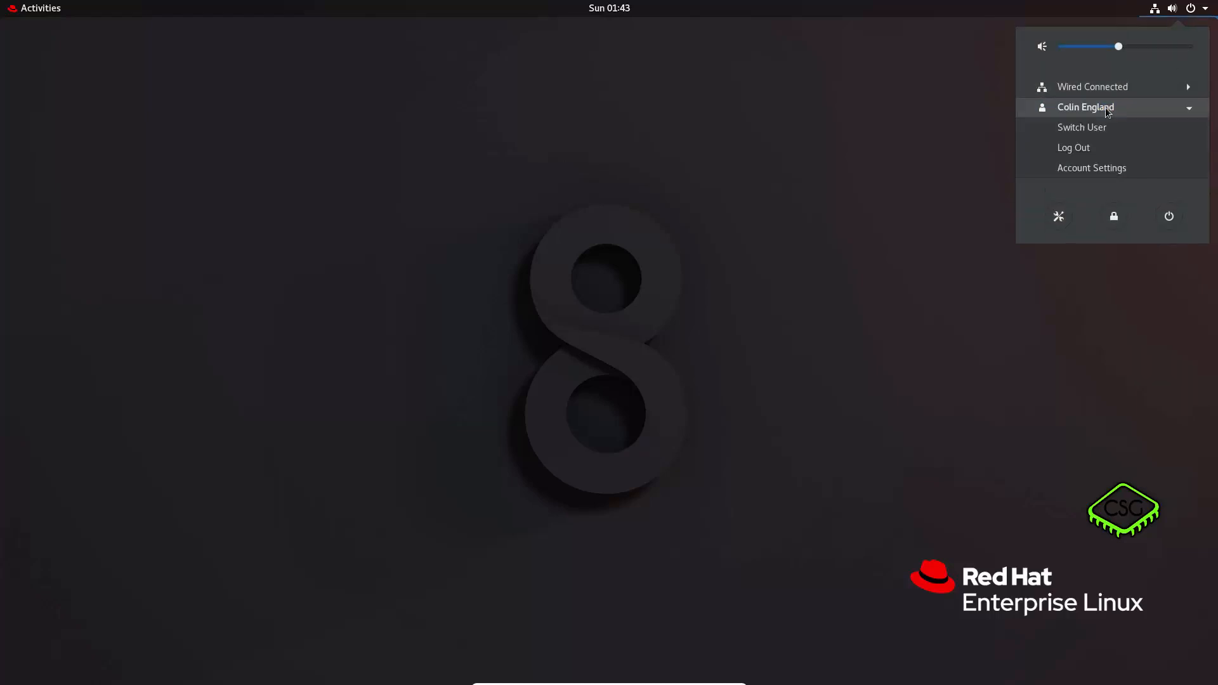
pyautogui.moveTo(1091, 156)
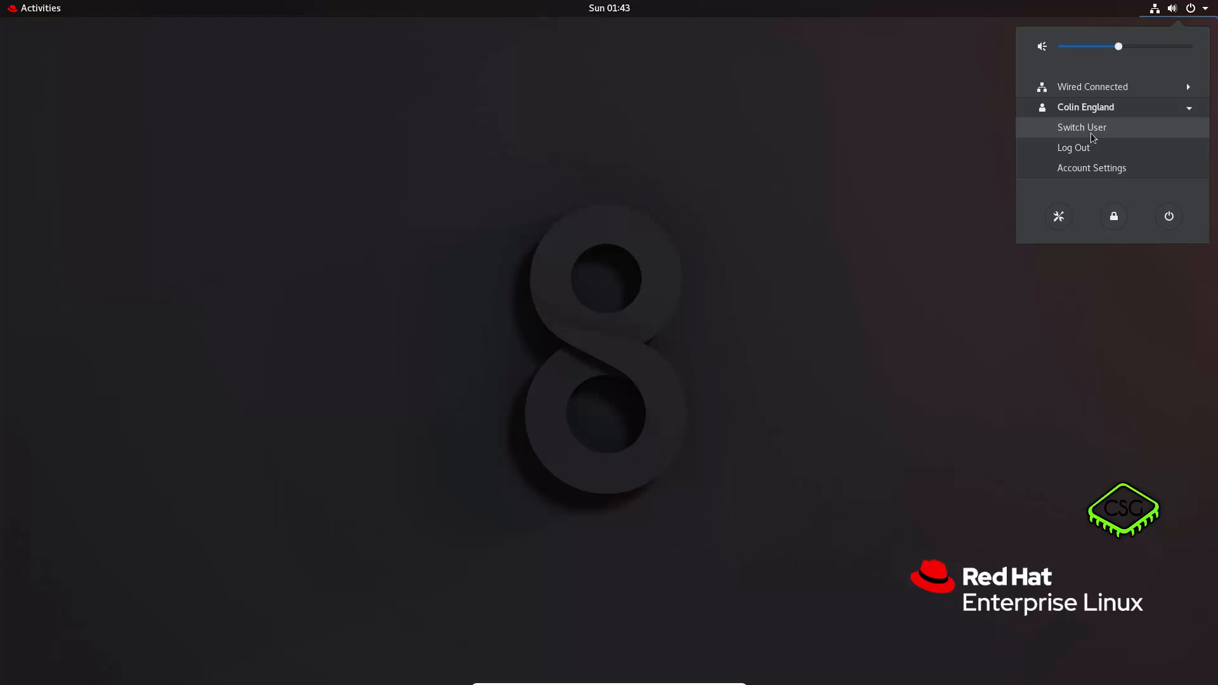
pyautogui.moveTo(1092, 142)
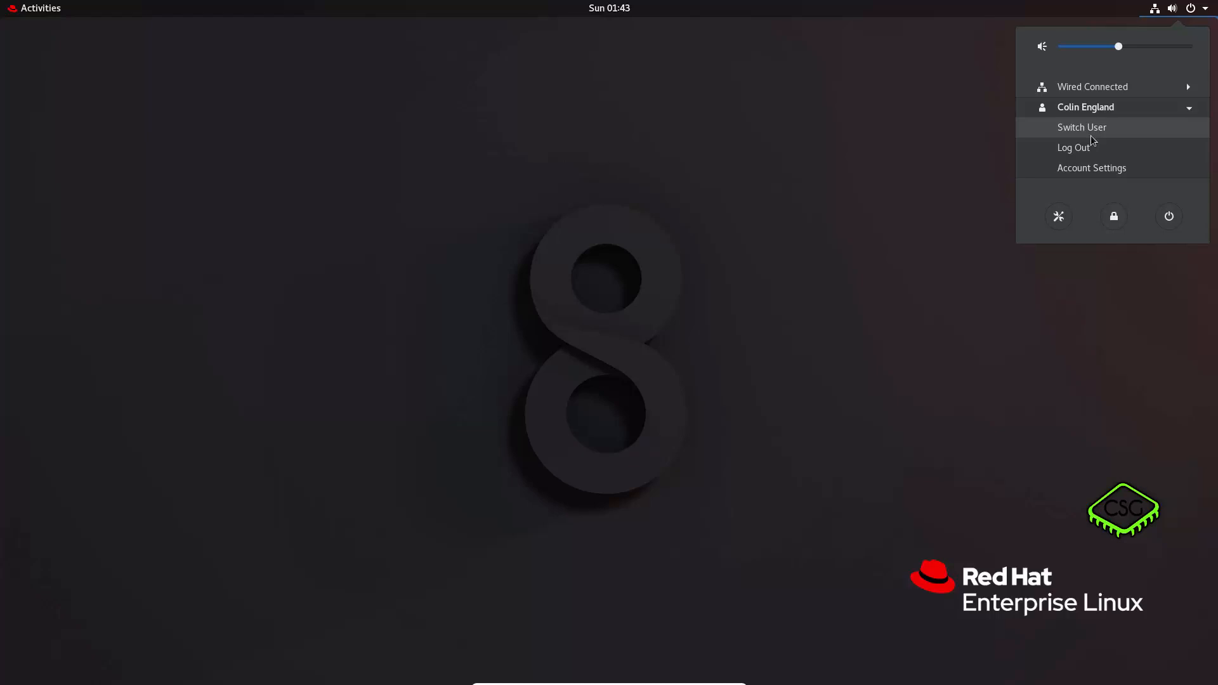
pyautogui.moveTo(1092, 149)
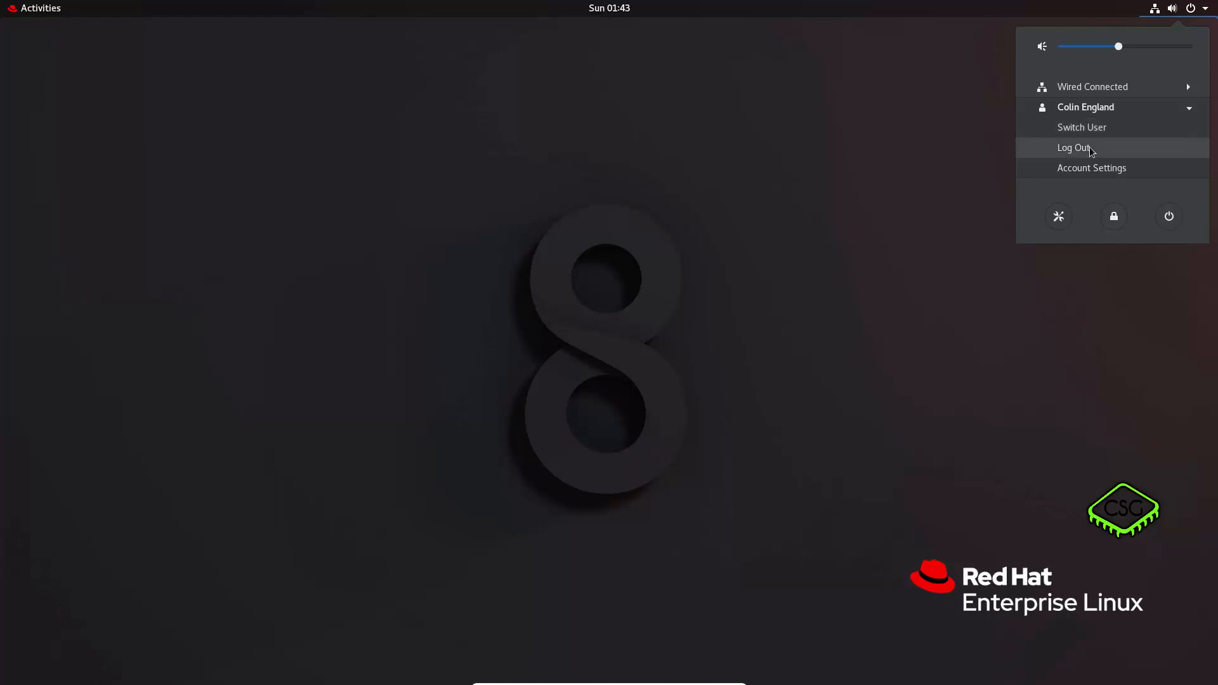
pyautogui.moveTo(1089, 135)
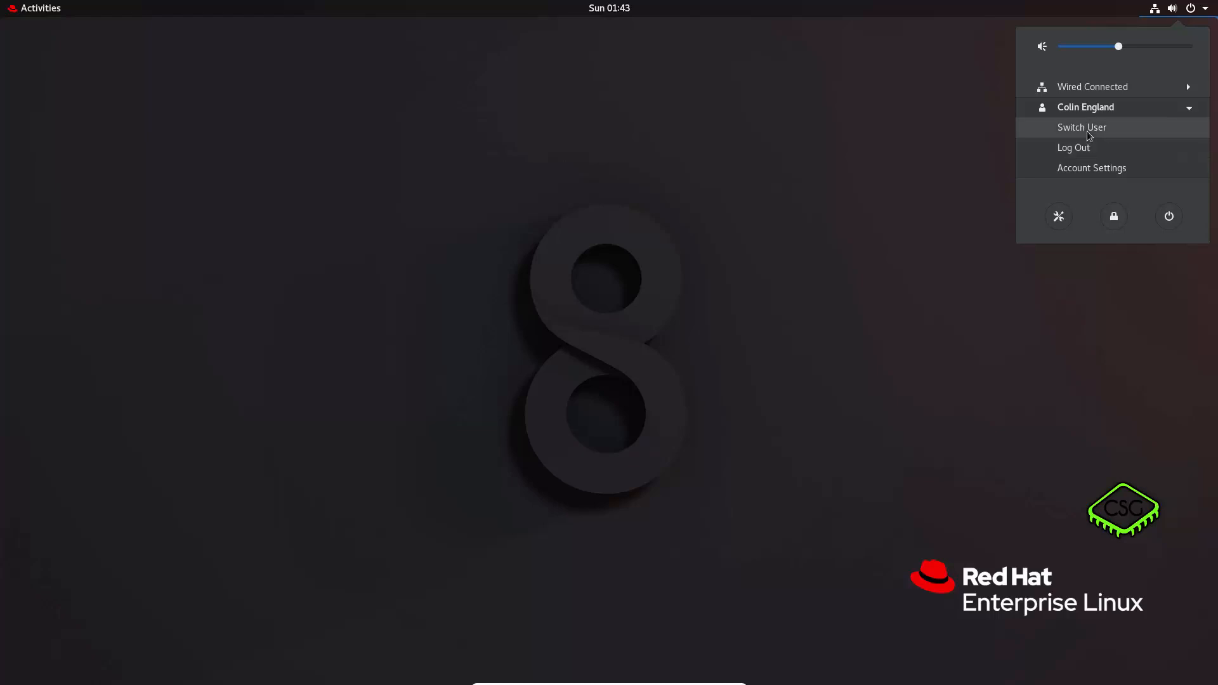
pyautogui.click(1081, 127)
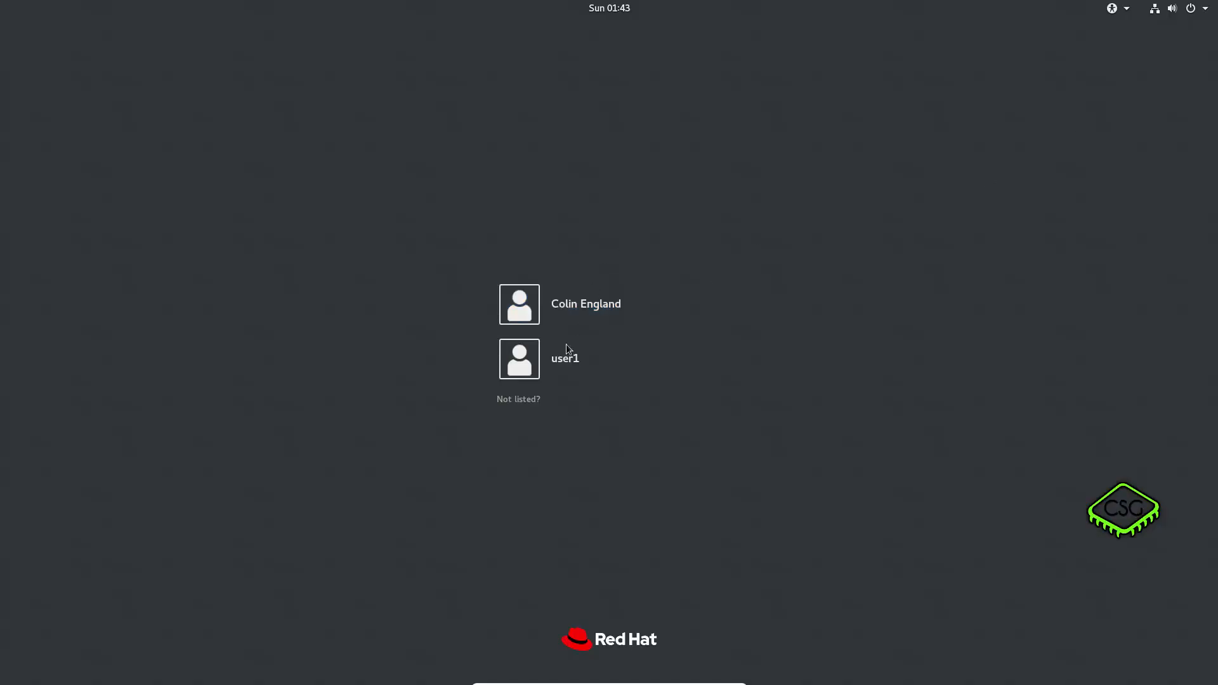
# - Select user1 on the login screen, enter the password and sign in to a fresh desktop
pyautogui.click(565, 359)
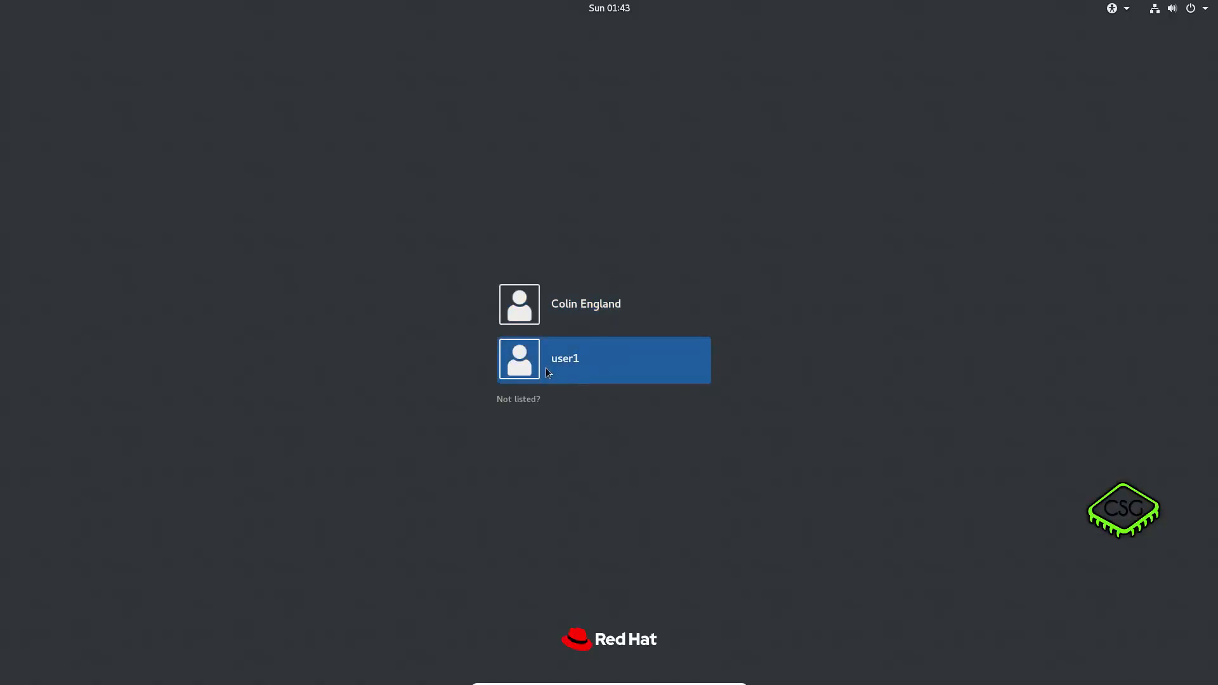
pyautogui.moveTo(591, 370)
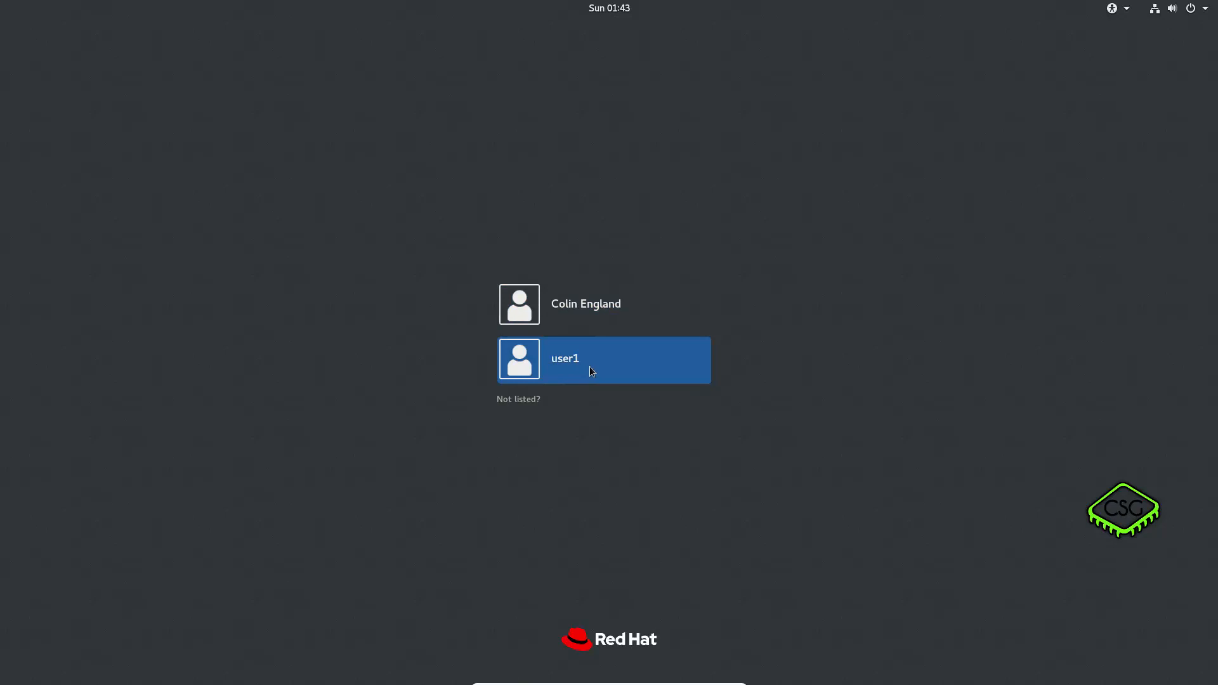
pyautogui.click(591, 360)
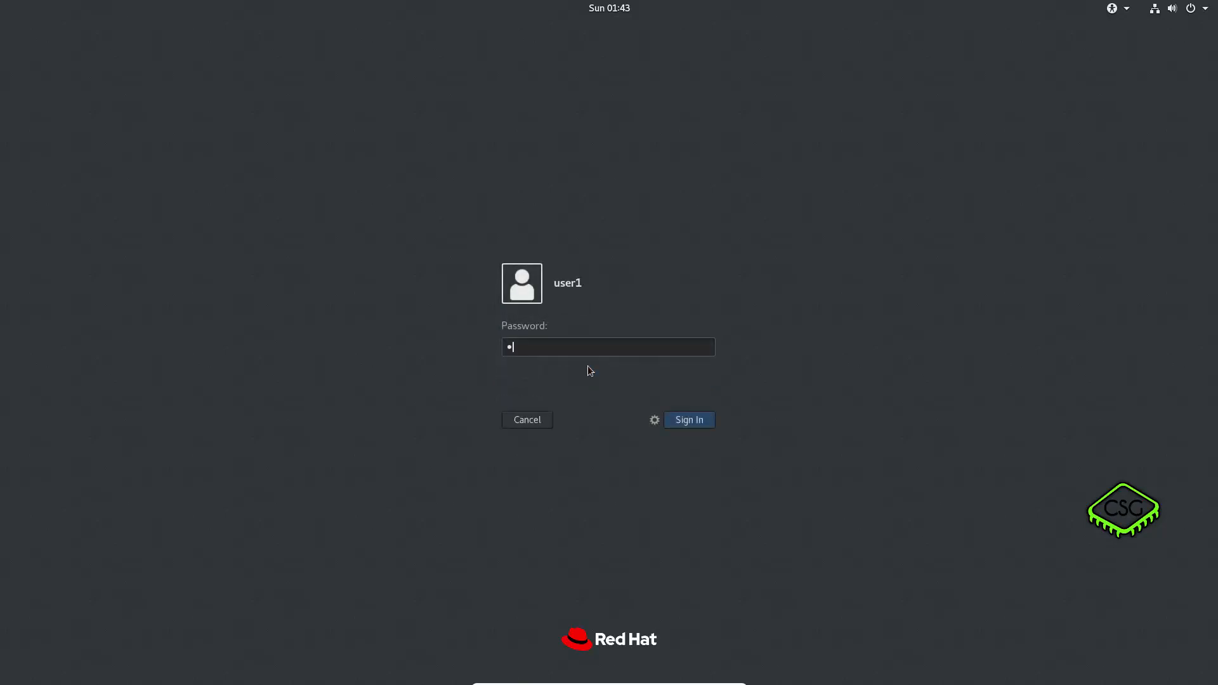
pyautogui.click(689, 420)
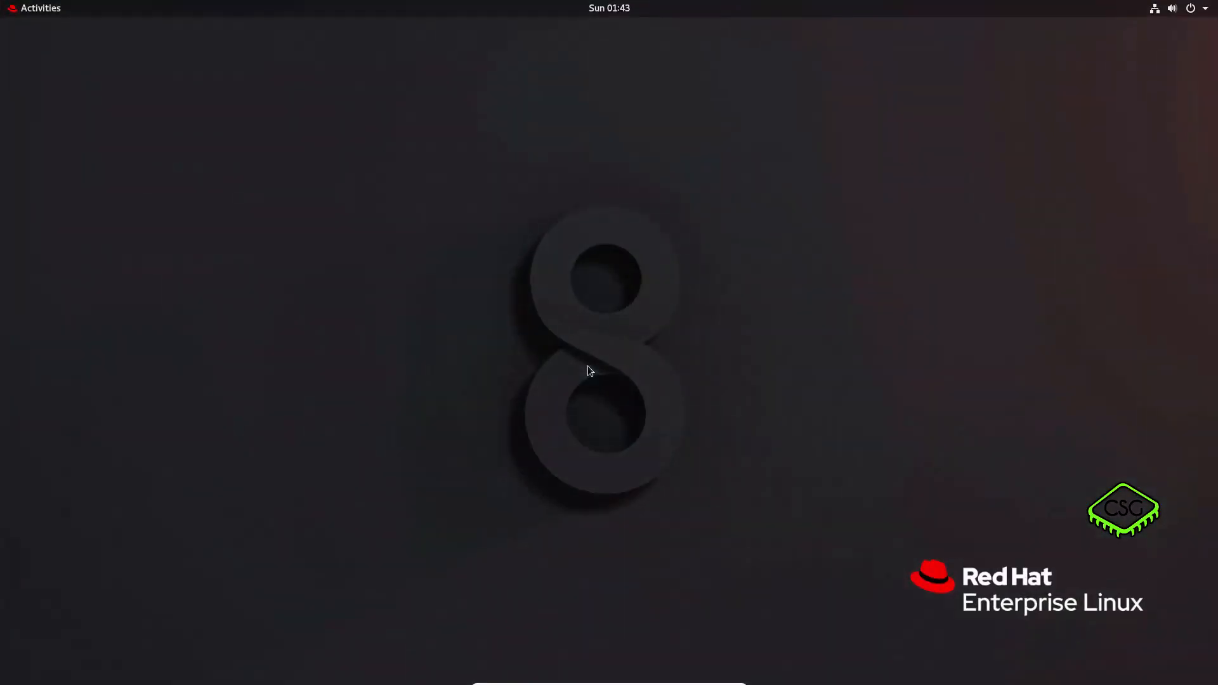
# - Request Log Out for user1 from the system menu, showing the 60-second logout confirmation
pyautogui.click(1203, 6)
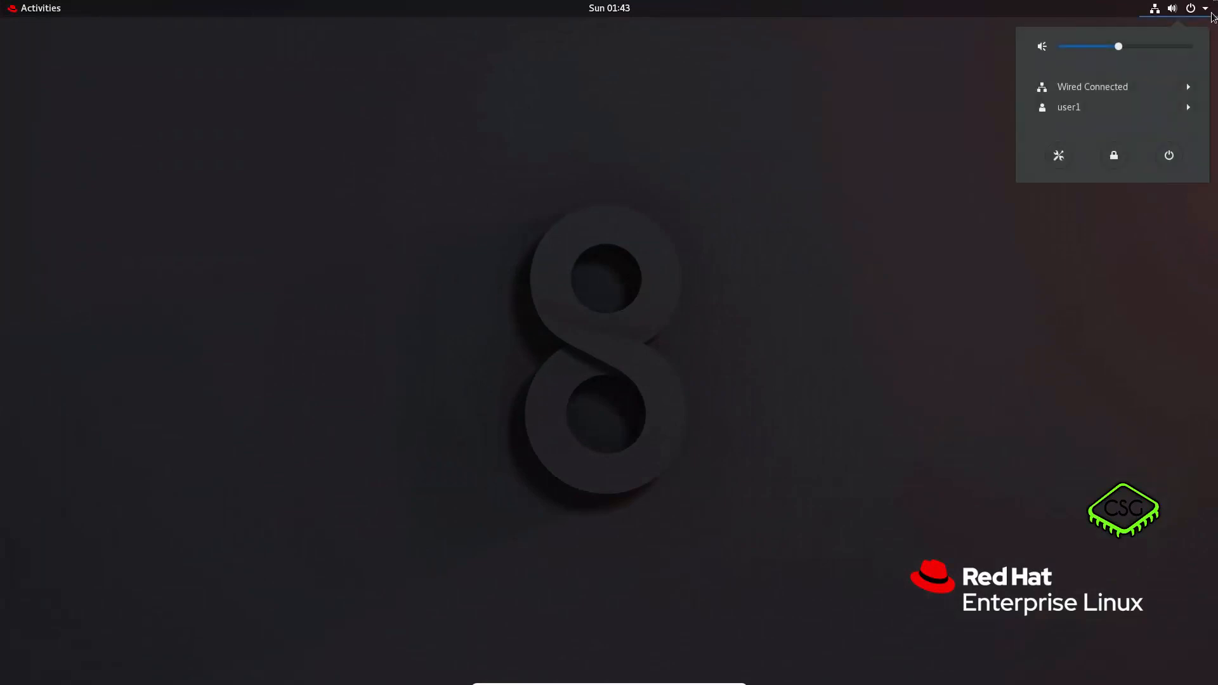
pyautogui.click(1068, 107)
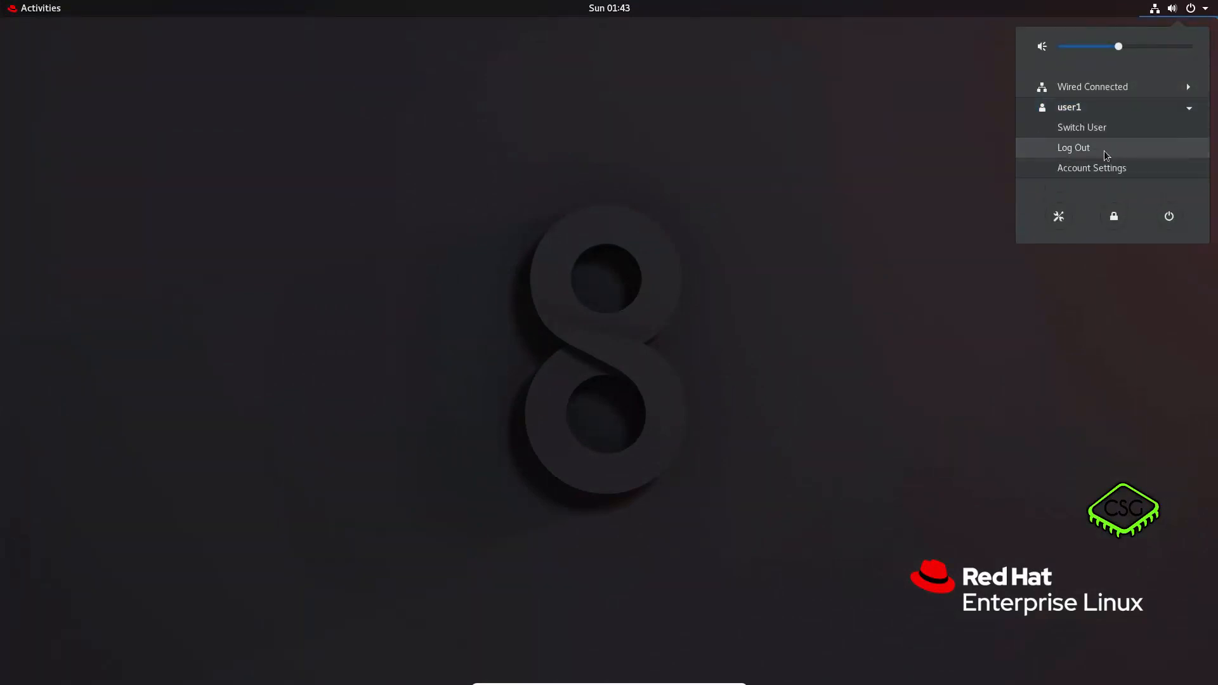
pyautogui.click(1074, 147)
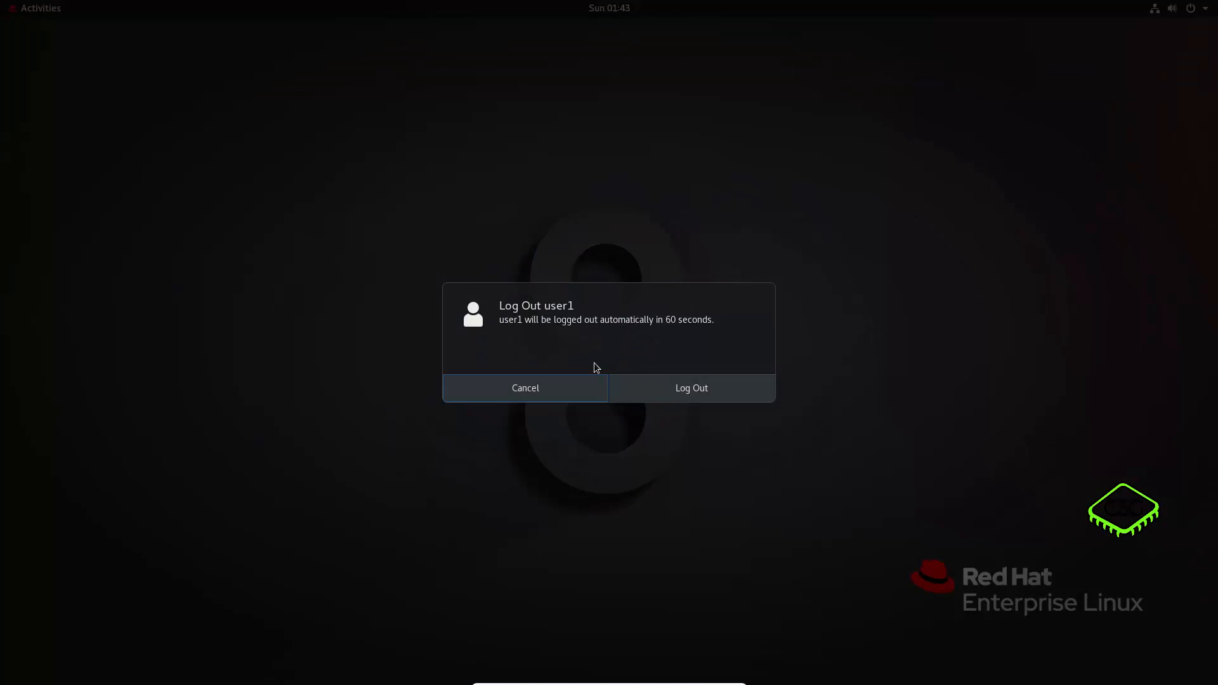
pyautogui.moveTo(653, 391)
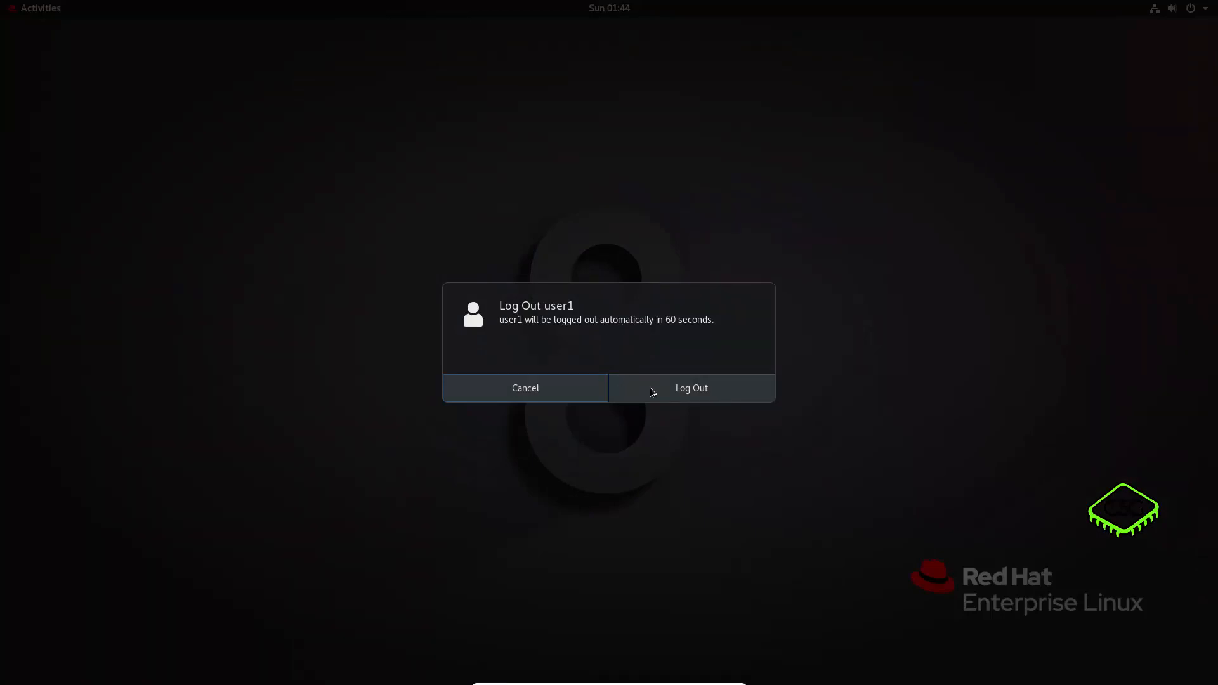